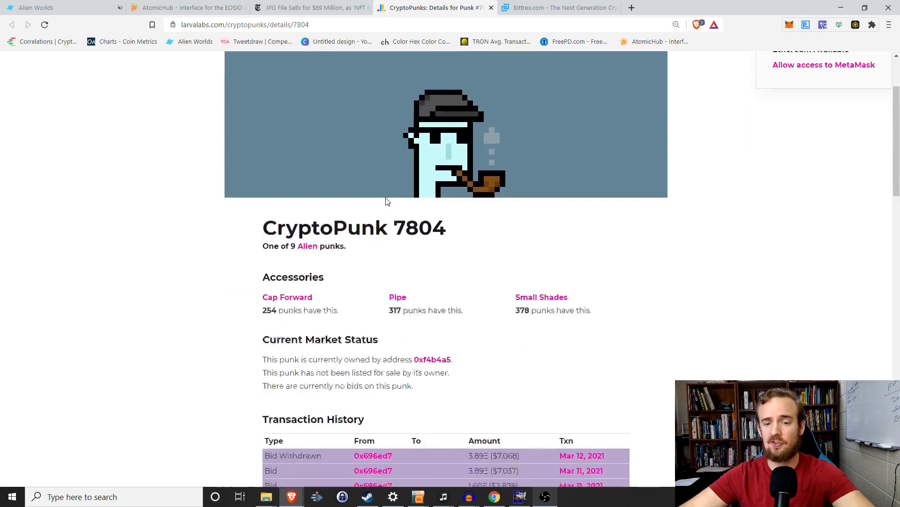
Log in with the WAX Cloud Wallet and approve sharing the jjcaw.wam account name.
scroll("down", 3)
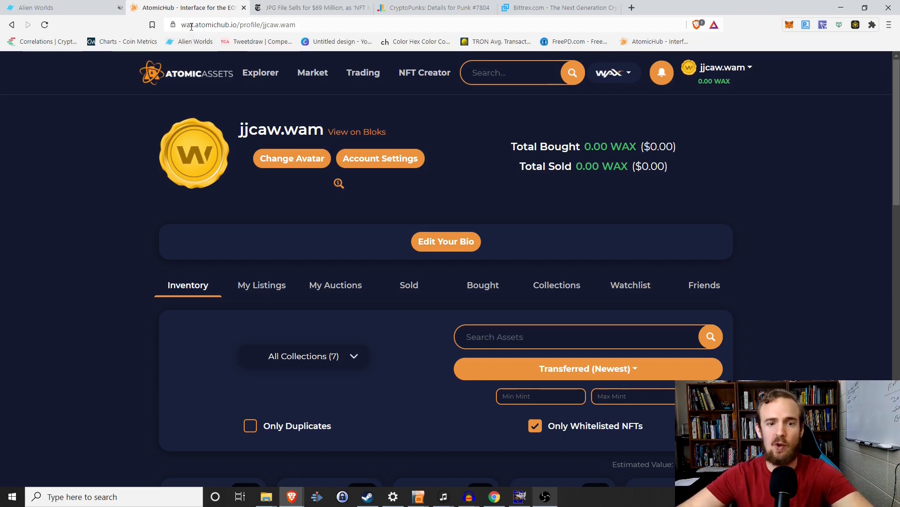
mouse_move(762, 70)
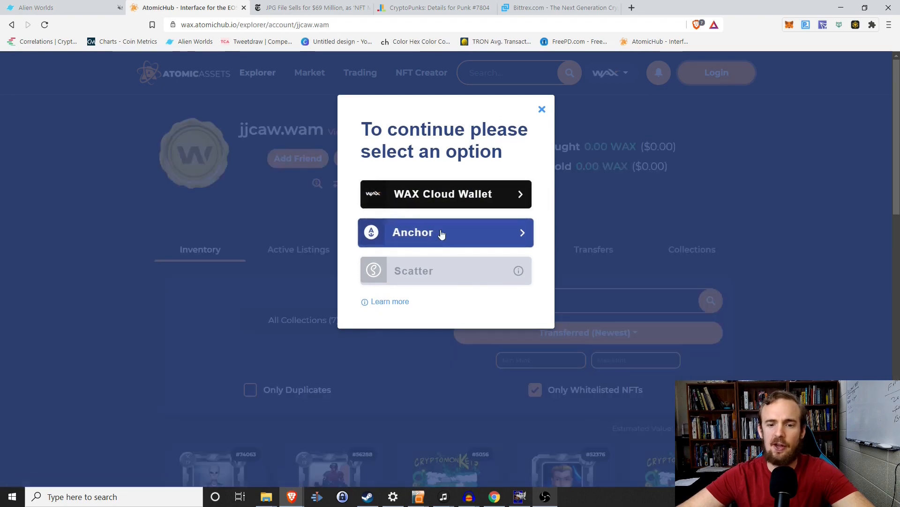
left_click(445, 193)
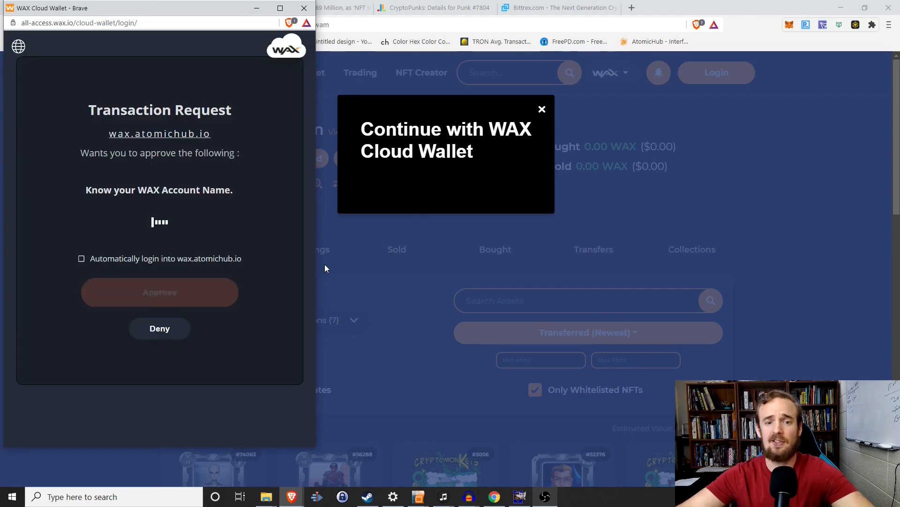
left_click(160, 292)
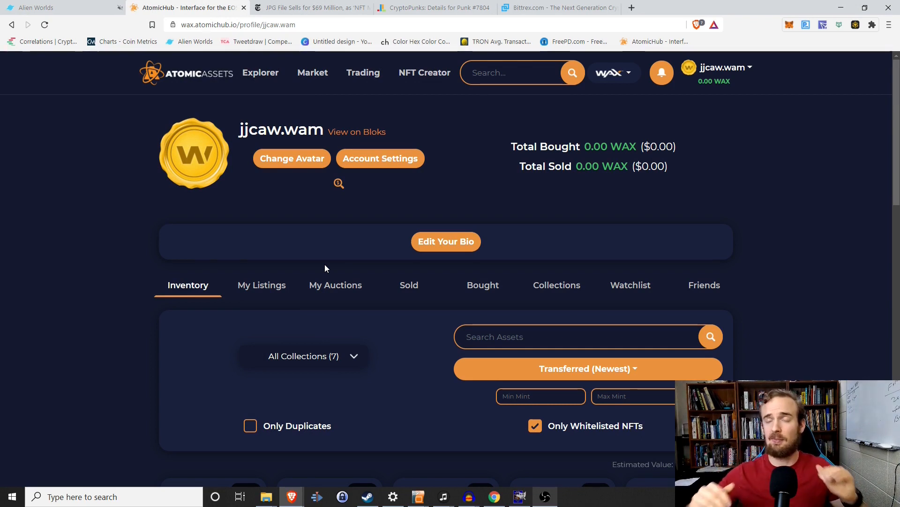
mouse_move(540, 109)
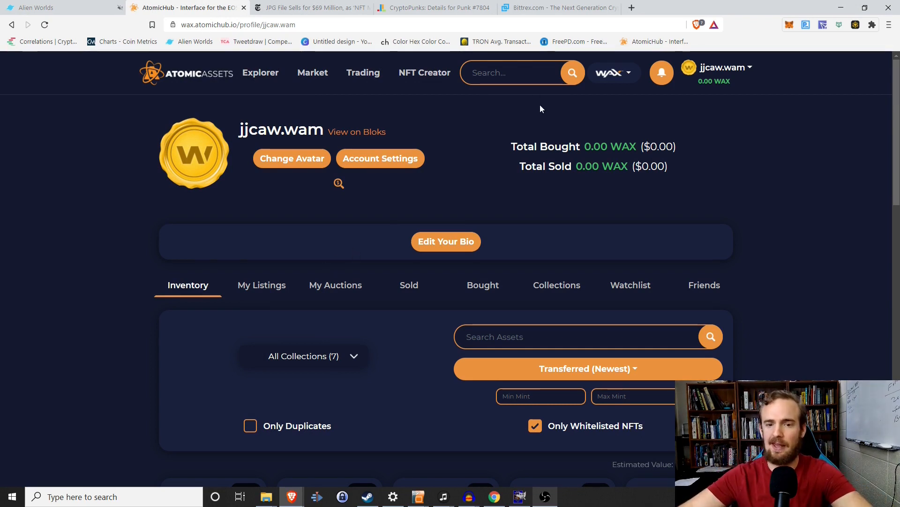
mouse_move(436, 128)
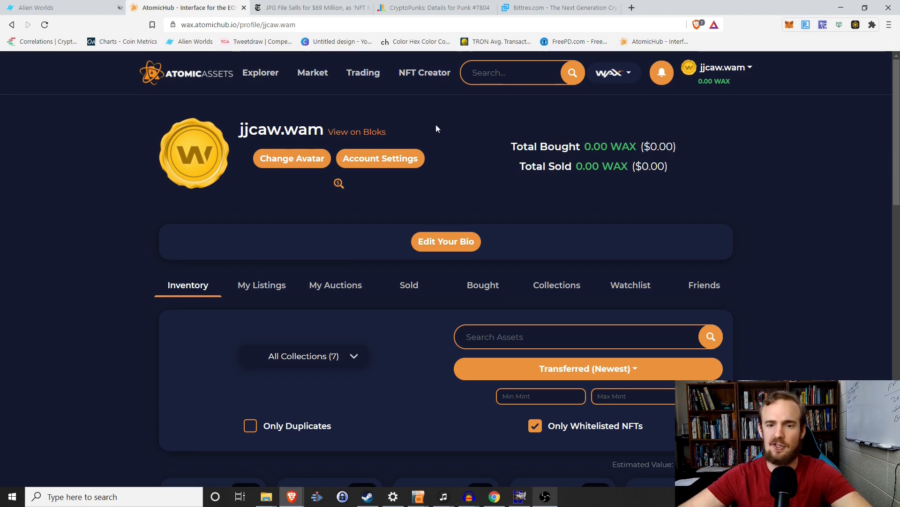
Go to the NFT Creator page showing My Collections.
left_click(425, 72)
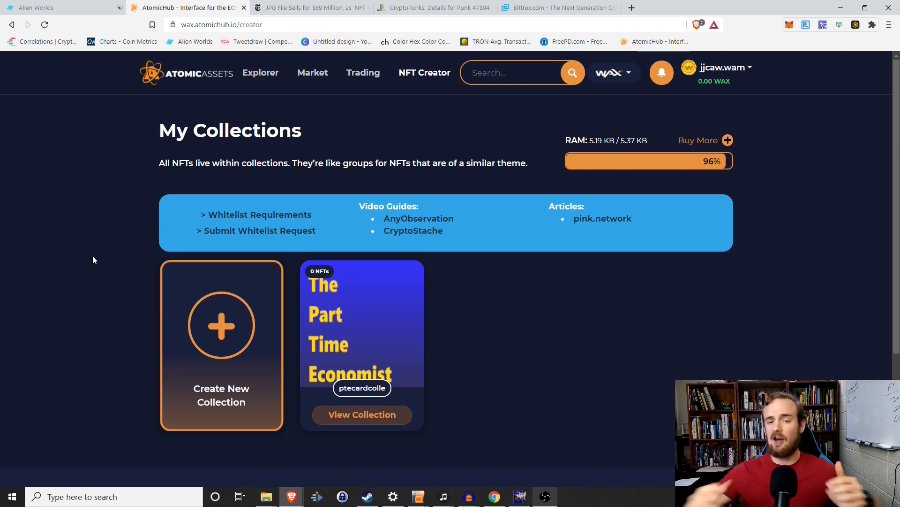
mouse_move(419, 404)
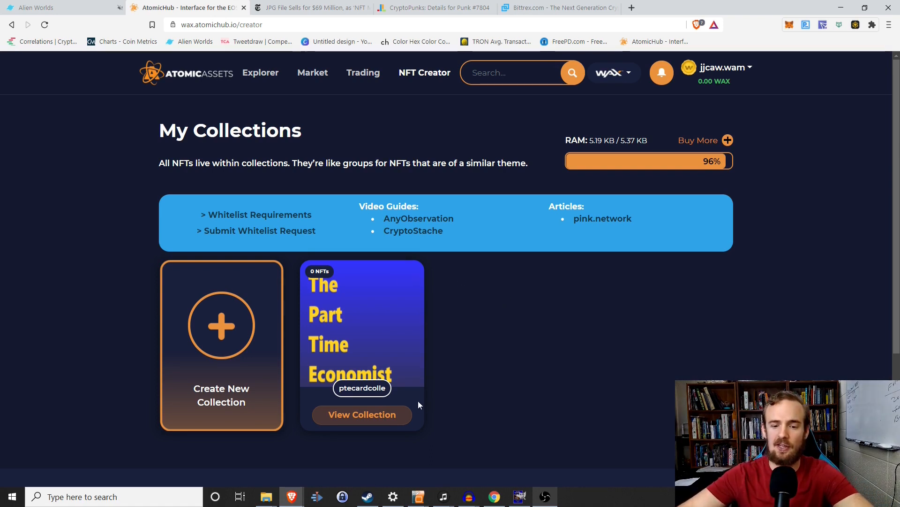
mouse_move(221, 334)
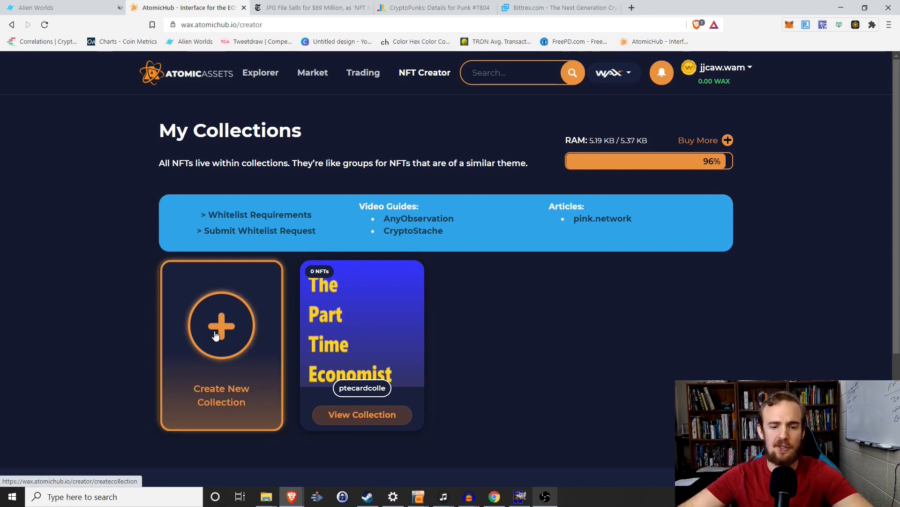
left_click(221, 326)
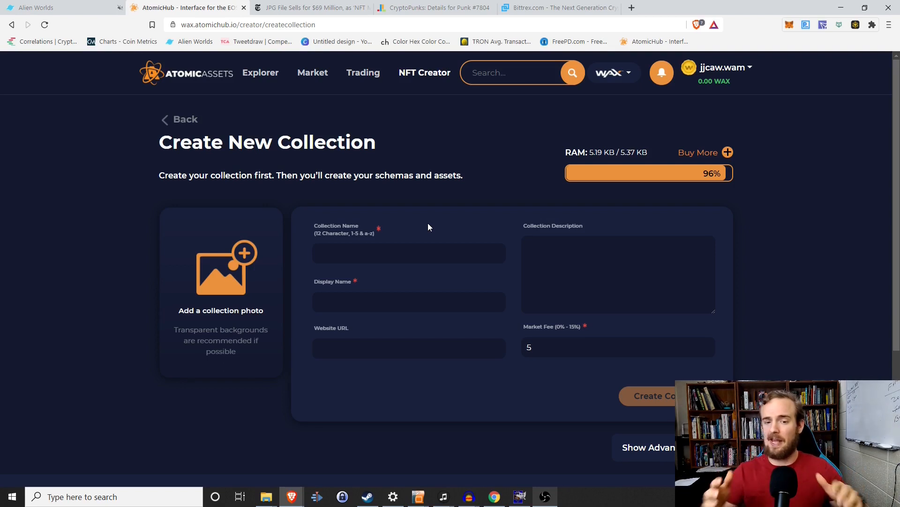
mouse_move(796, 303)
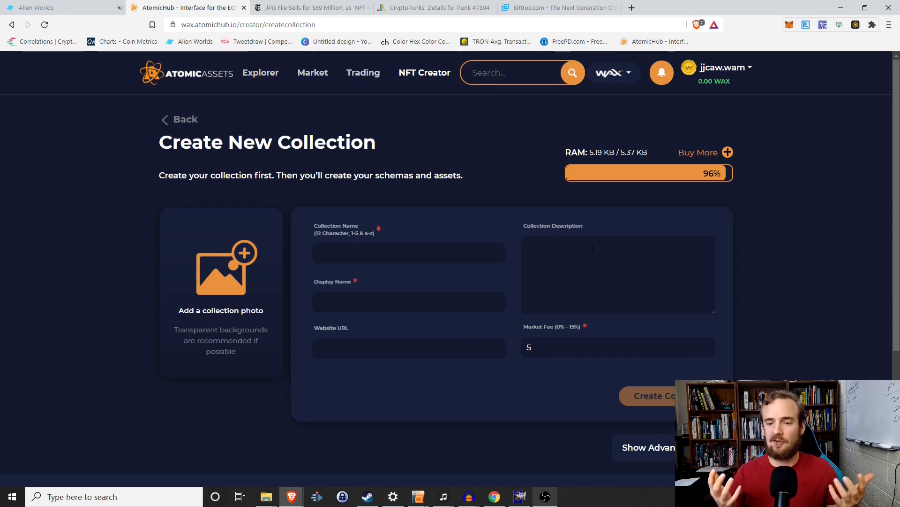
mouse_move(744, 286)
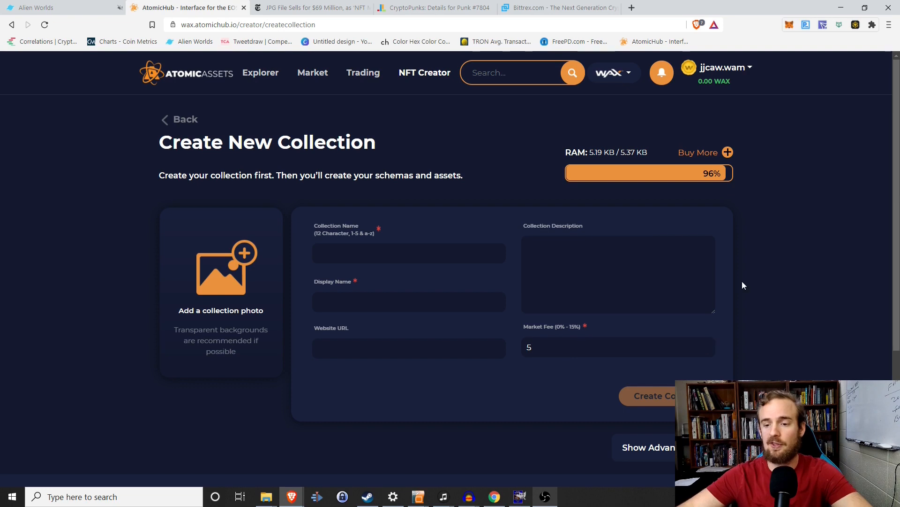
mouse_move(771, 274)
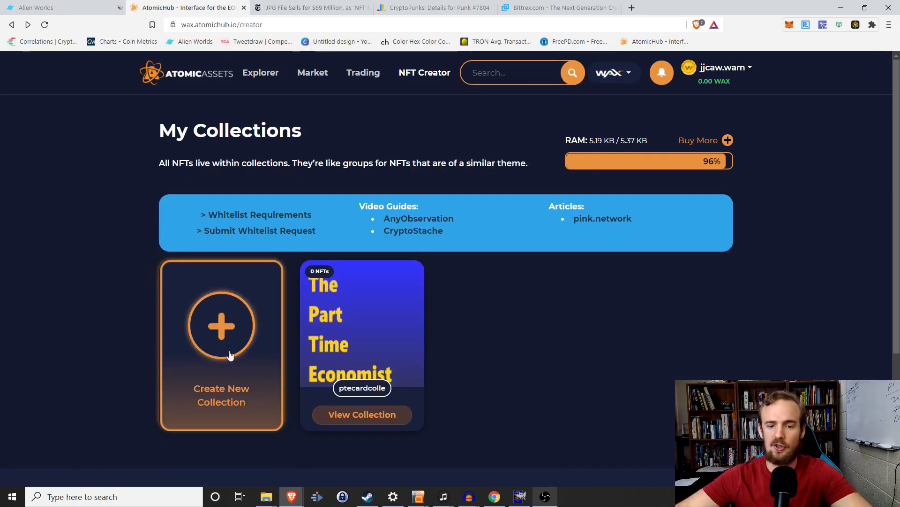
View The Part Time Economist (ptecardcolle) collection and scroll to its Schemas.
left_click(362, 414)
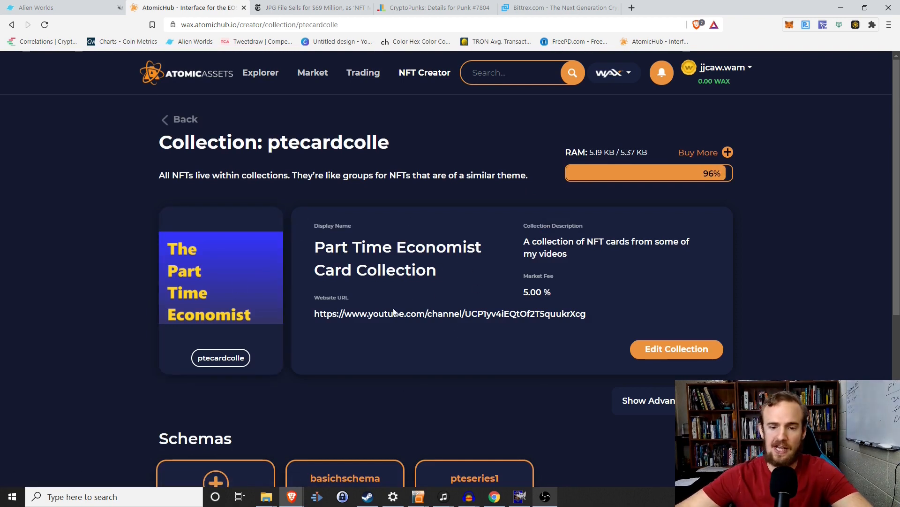
scroll("down", 3)
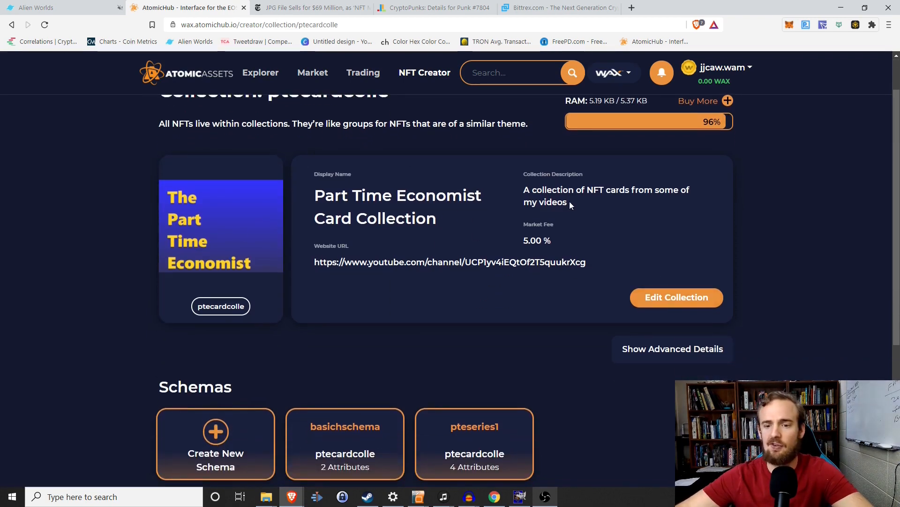
mouse_move(322, 200)
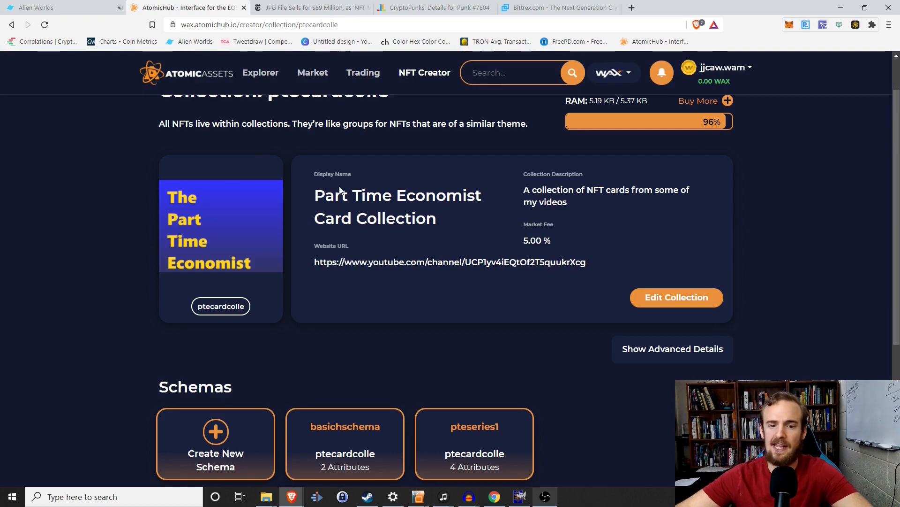
mouse_move(470, 205)
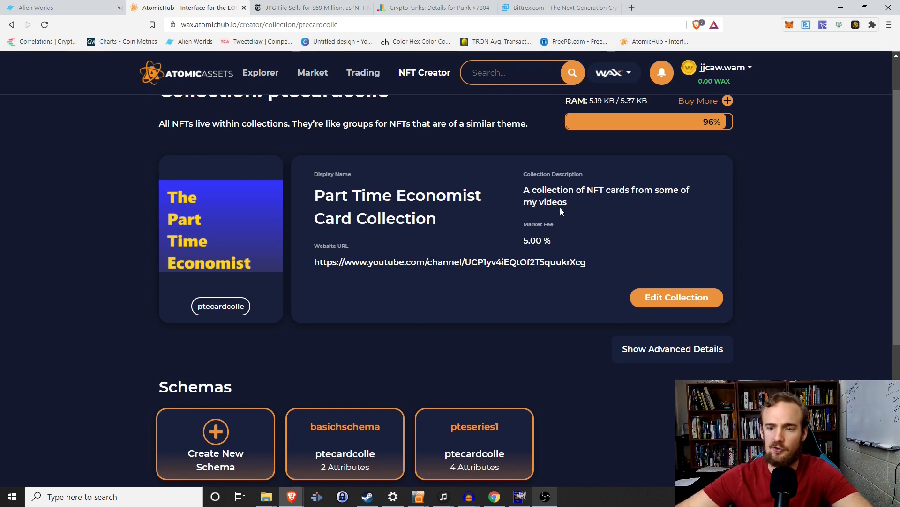
mouse_move(540, 250)
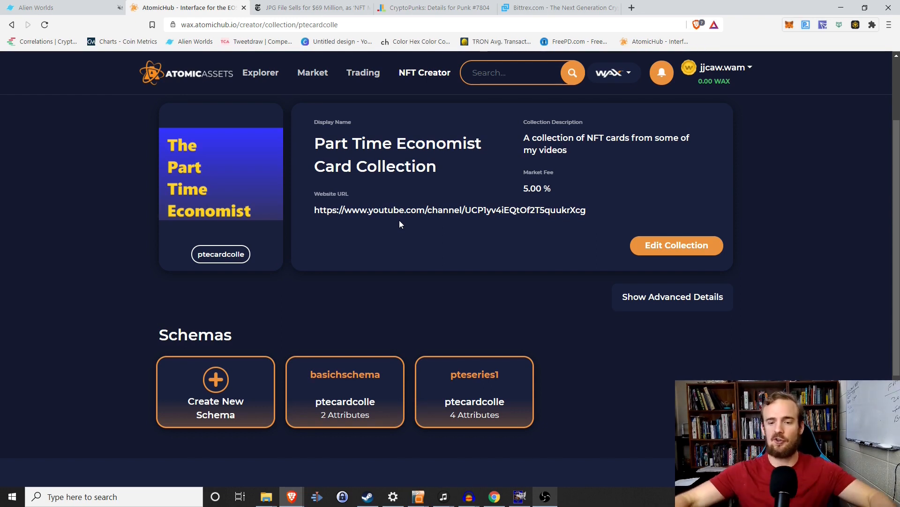
mouse_move(474, 393)
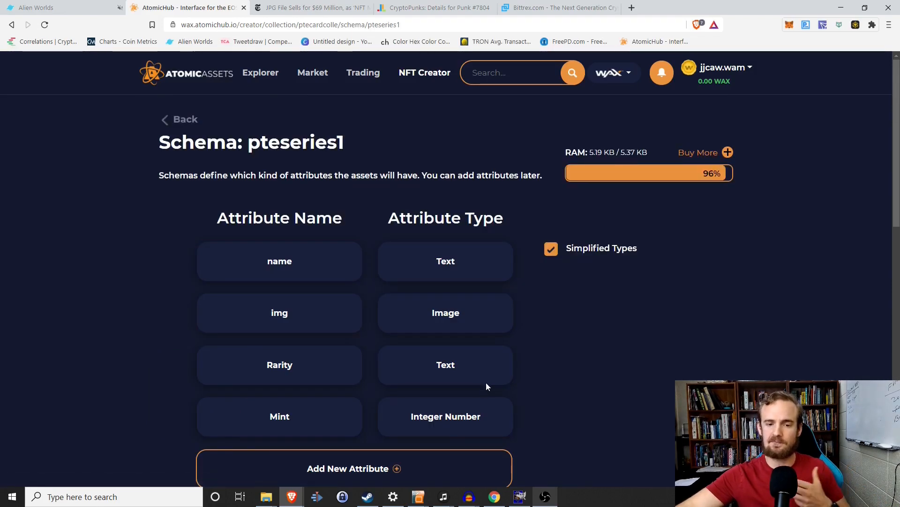
scroll("down", 3)
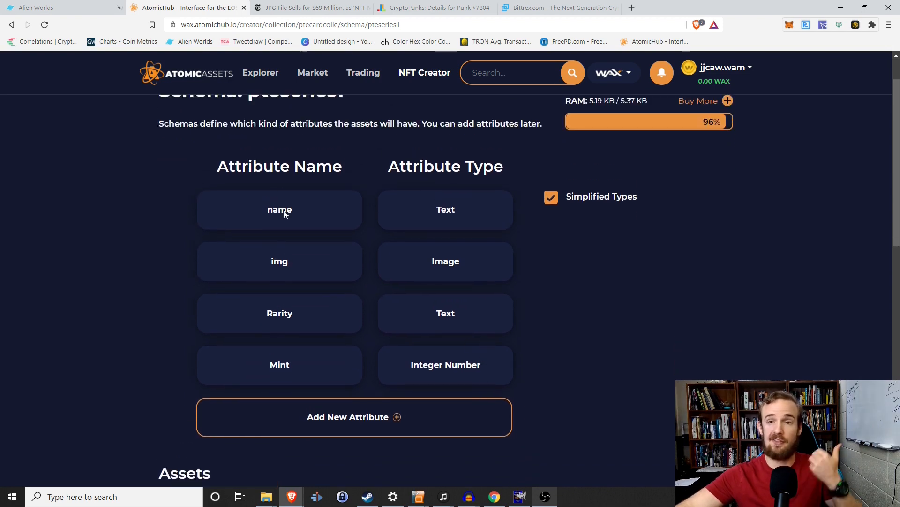
mouse_move(292, 310)
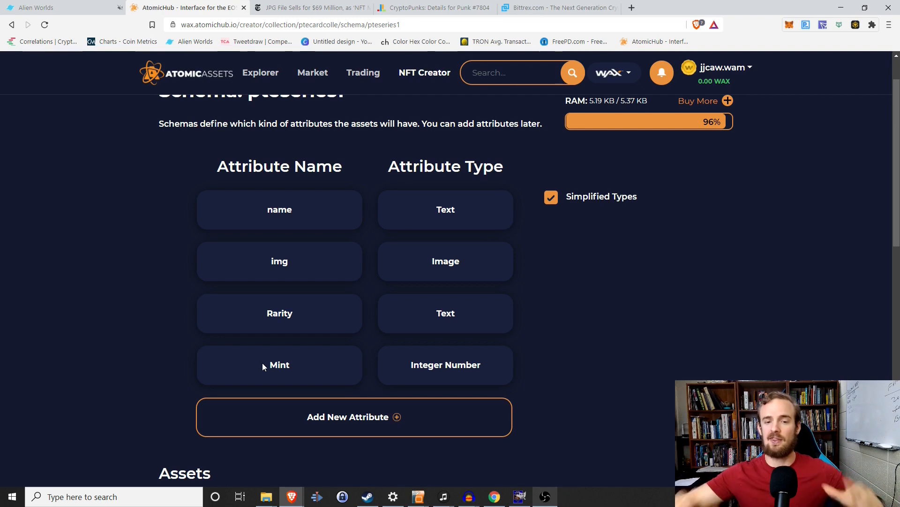
mouse_move(320, 350)
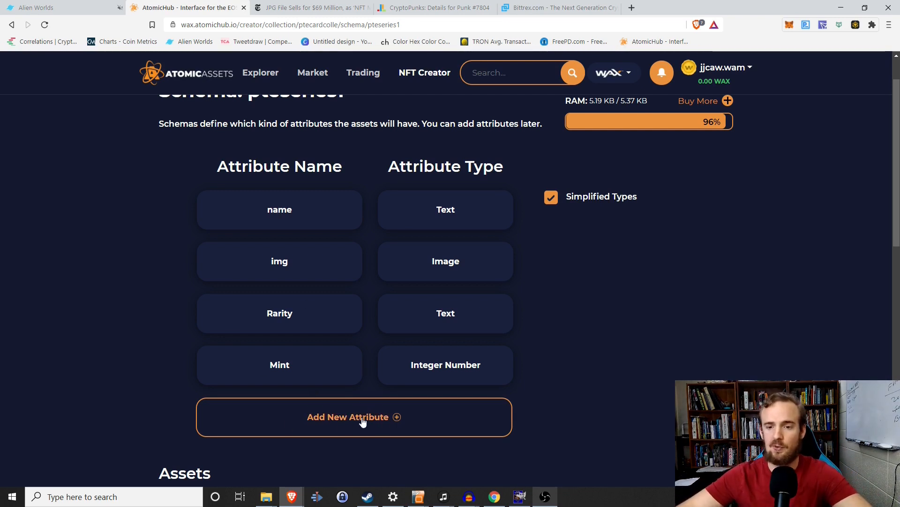
left_click(355, 417)
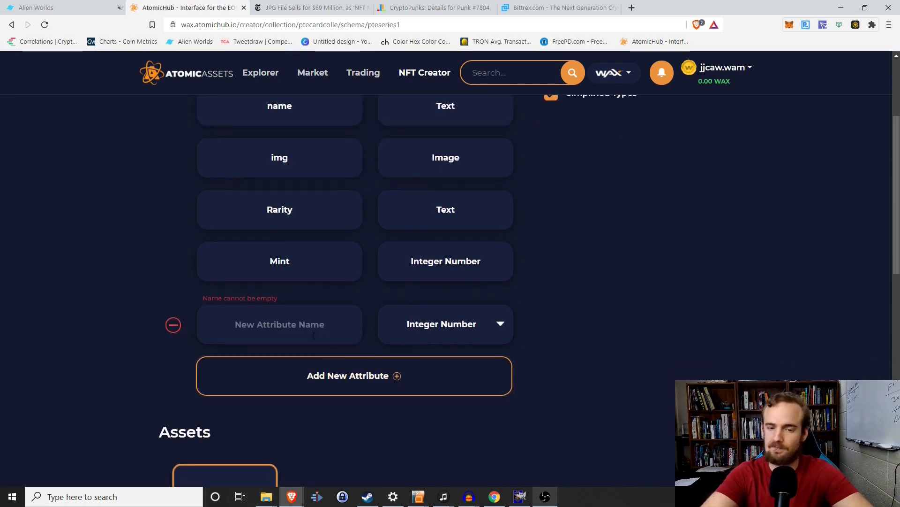
type("hol")
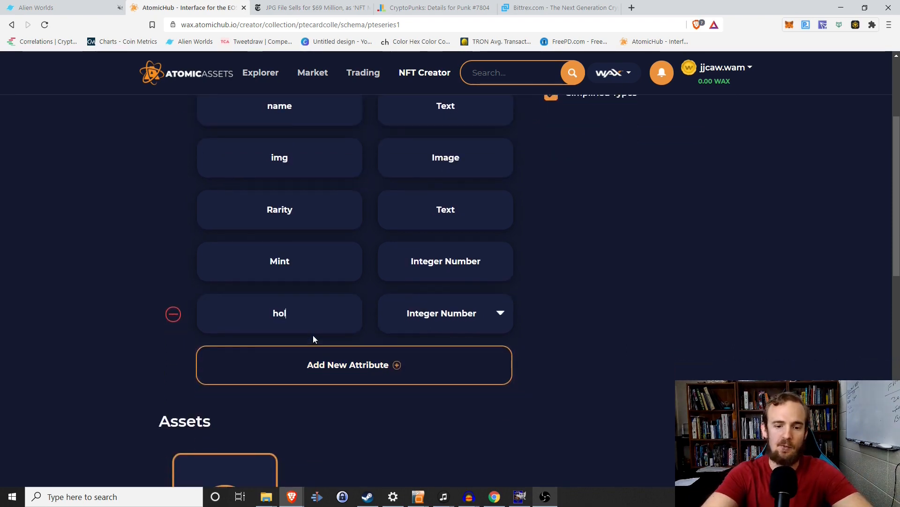
left_click(445, 313)
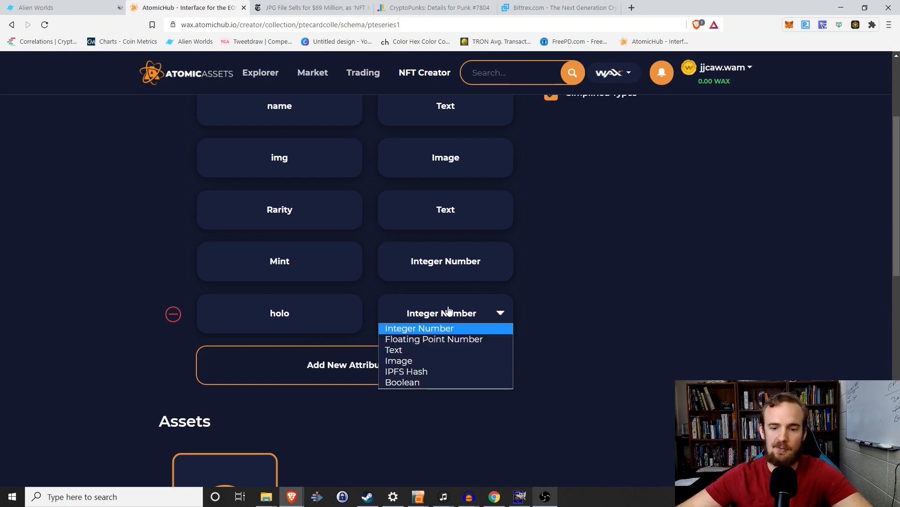
left_click(394, 349)
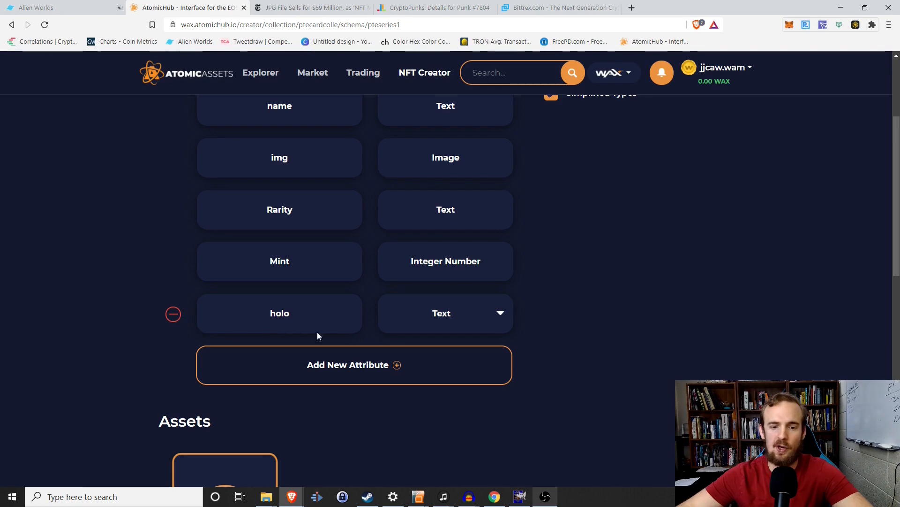
left_click(173, 314)
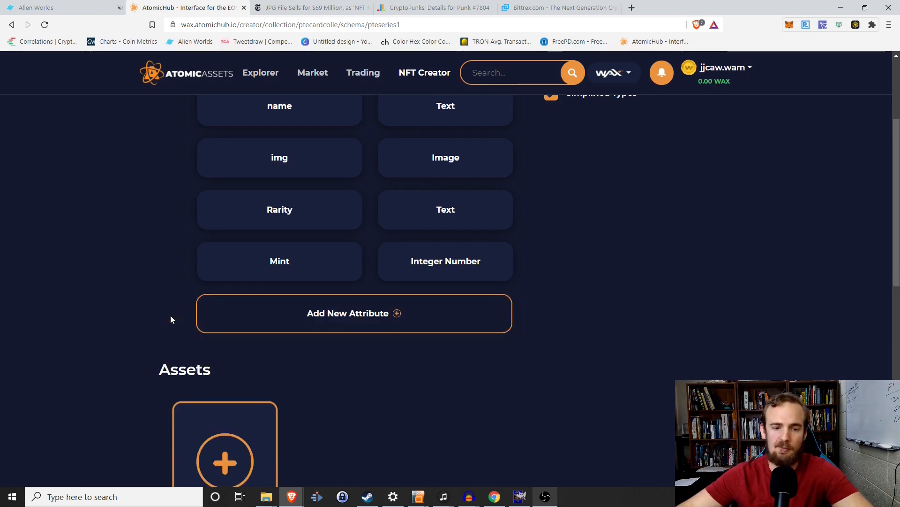
scroll("down", 3)
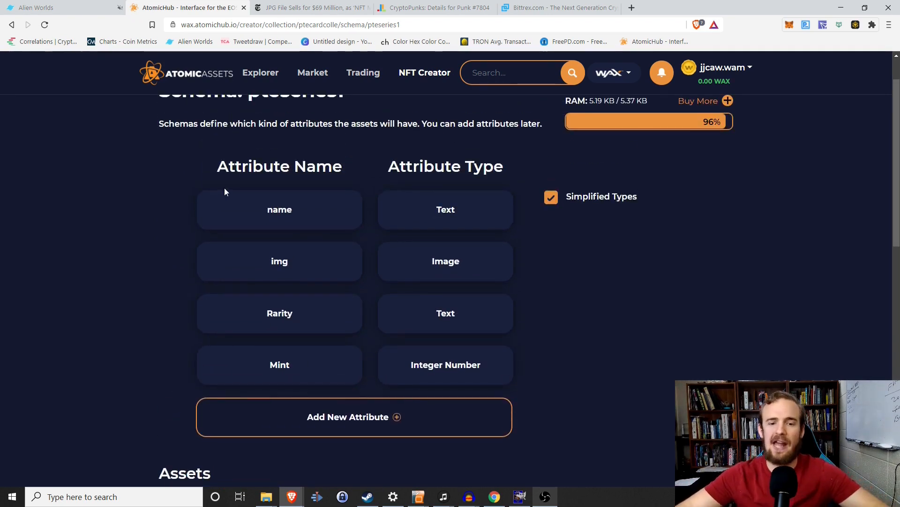
Start minting a new asset under the pteseries1 schema and reach its Attributes.
scroll("down", 3)
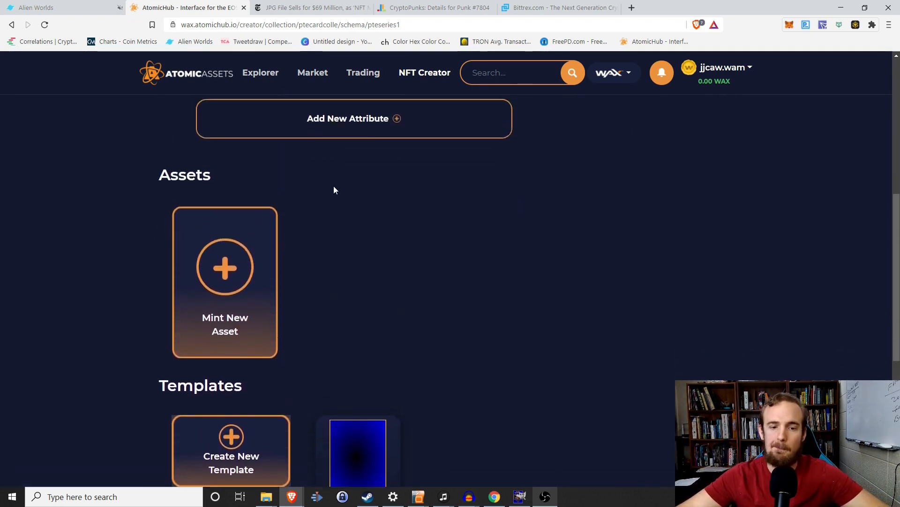
left_click(225, 282)
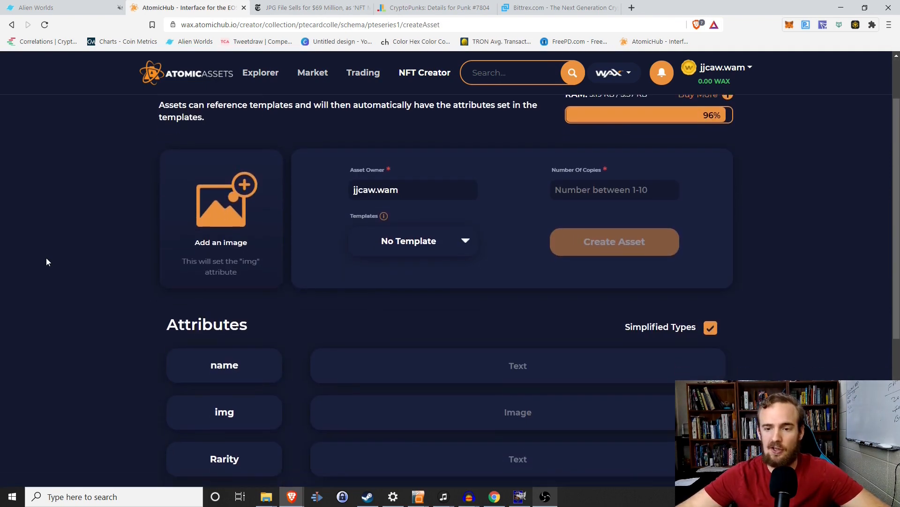
scroll("down", 3)
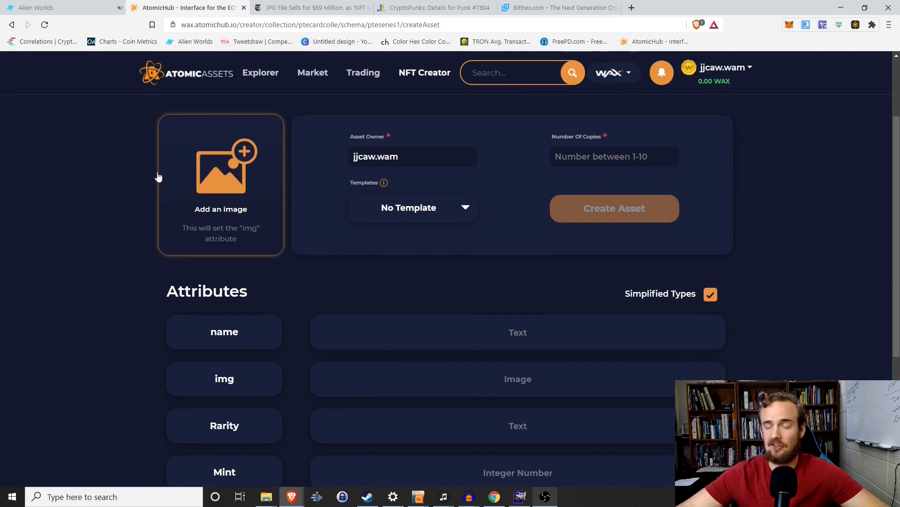
scroll("down", 3)
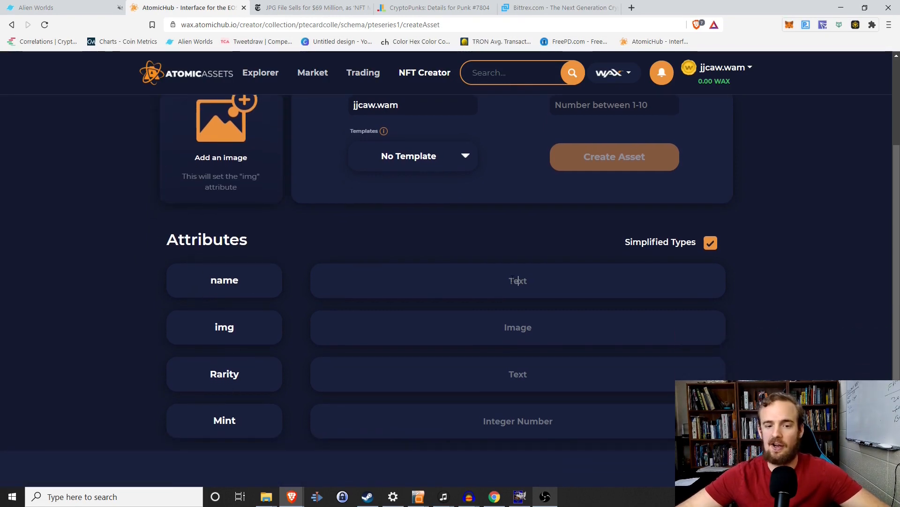
Fill the name attribute with 'NFT Creation Video'.
type("P")
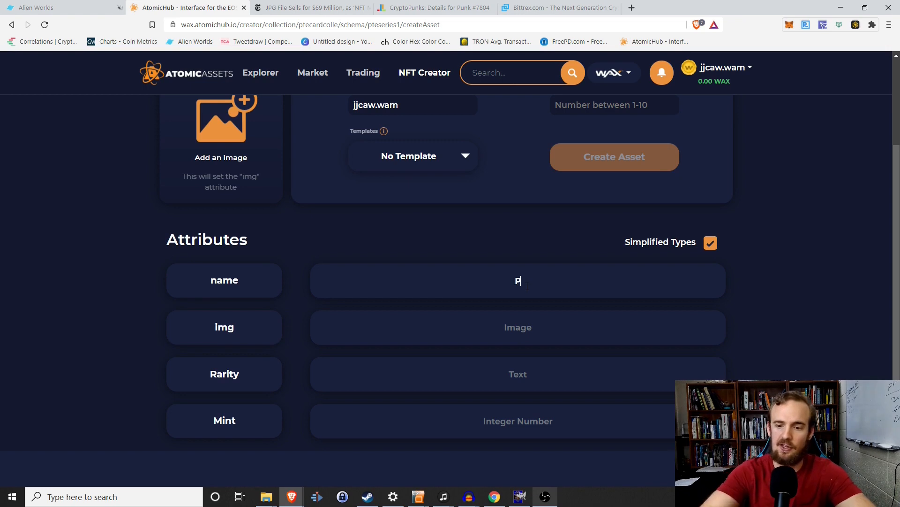
type("NFT Creation")
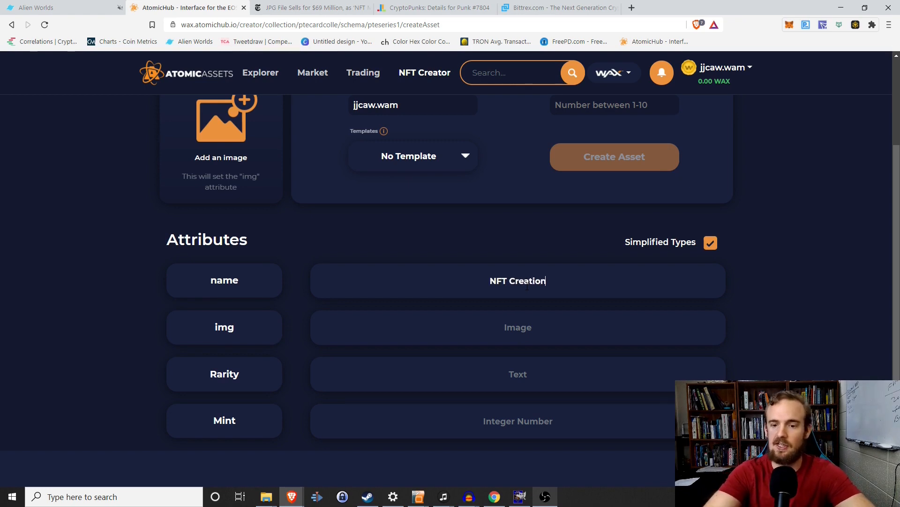
type("Video")
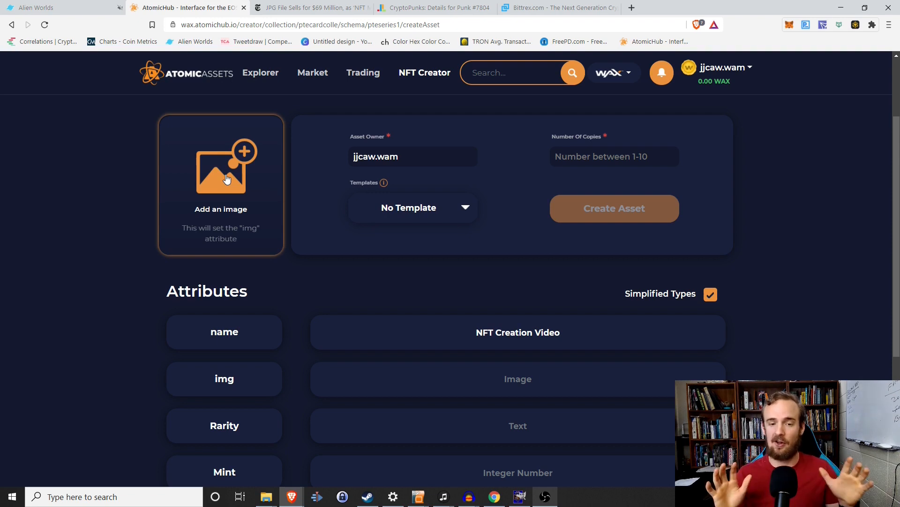
left_click(517, 332)
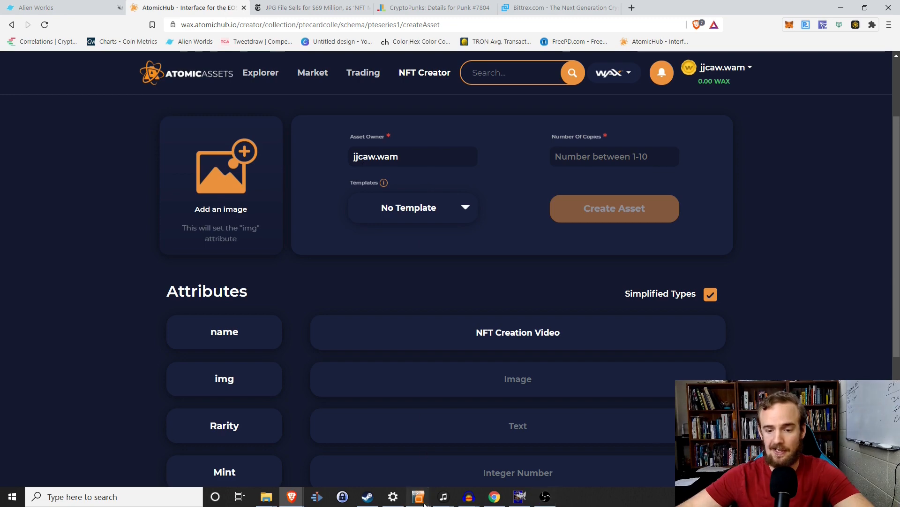
Bring up the Series 1 card design presentation in OpenOffice Impress.
left_click(418, 497)
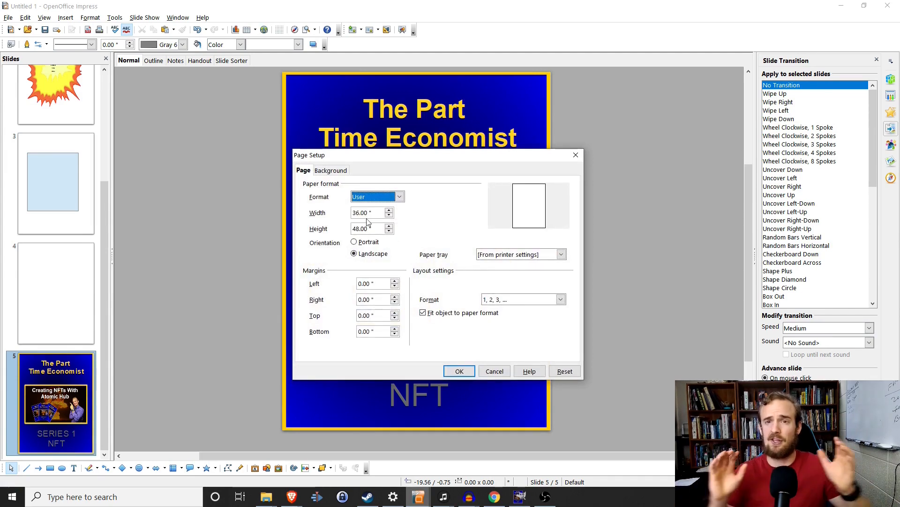
mouse_move(411, 204)
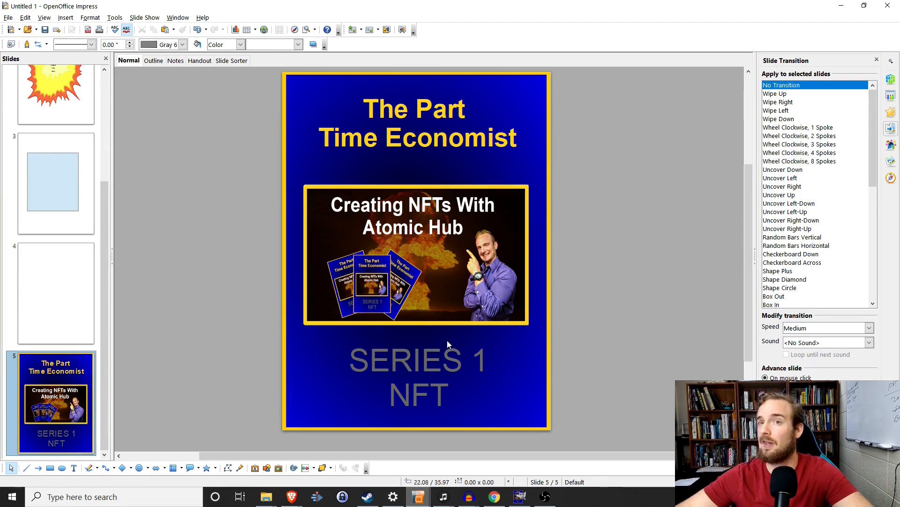
mouse_move(456, 335)
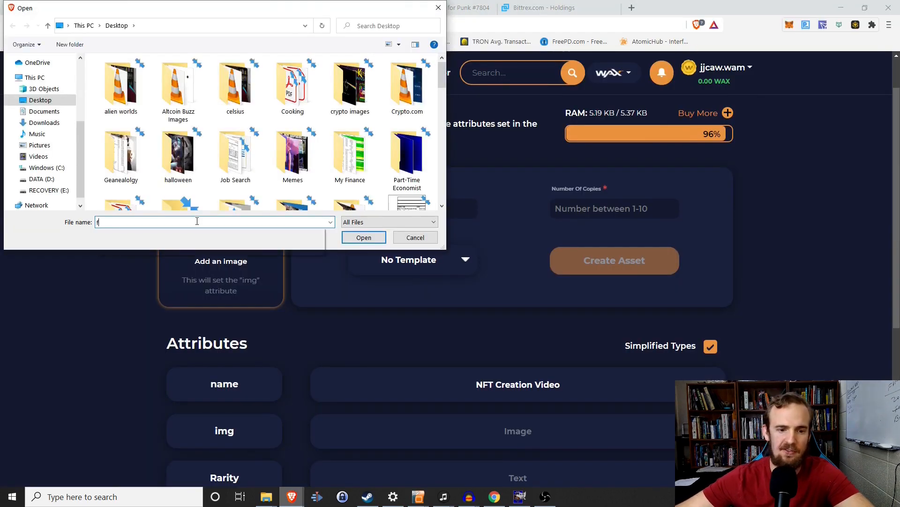
Upload 'first edition card.jpg' as the asset's image.
type("first edition card.jpg")
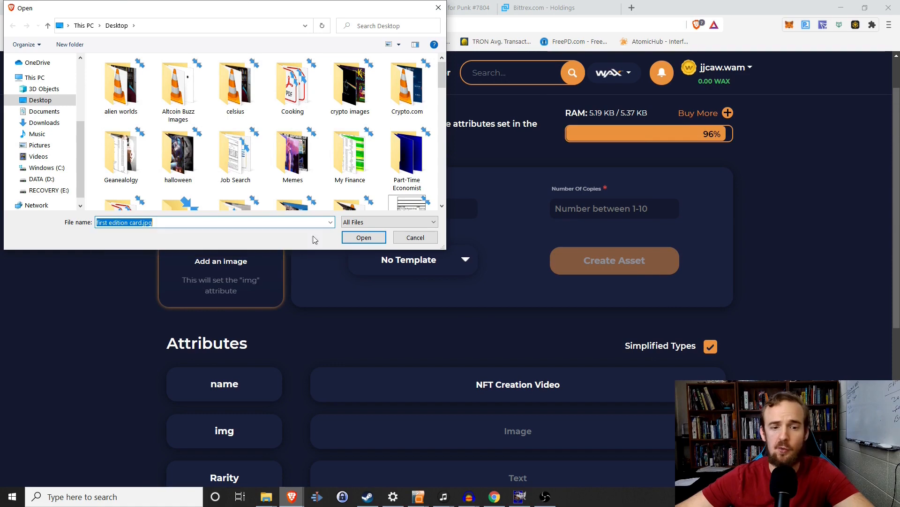
left_click(363, 238)
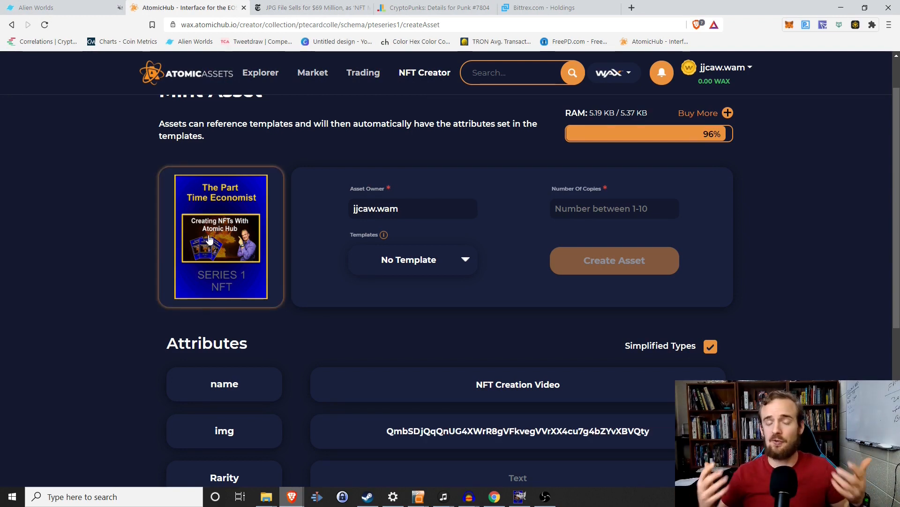
mouse_move(239, 304)
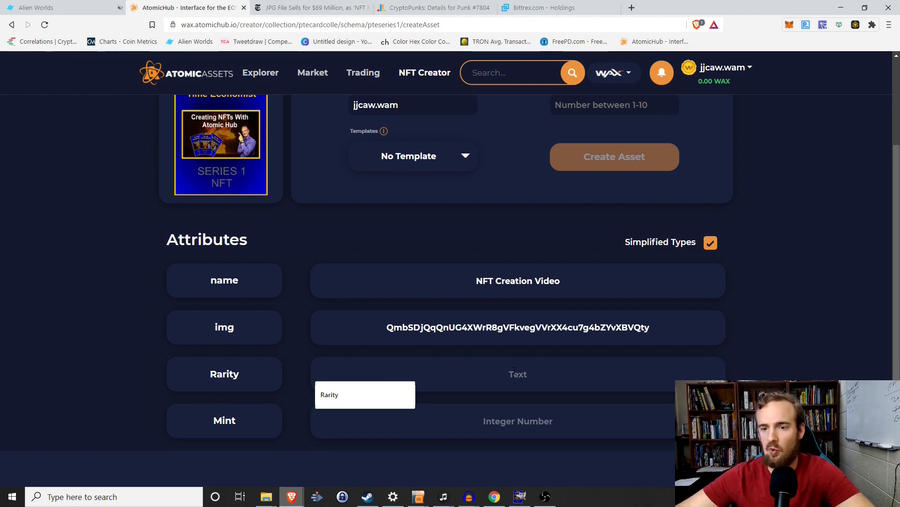
Set the Rarity attribute to 'Rare' and the Mint number to 1.
left_click(517, 374)
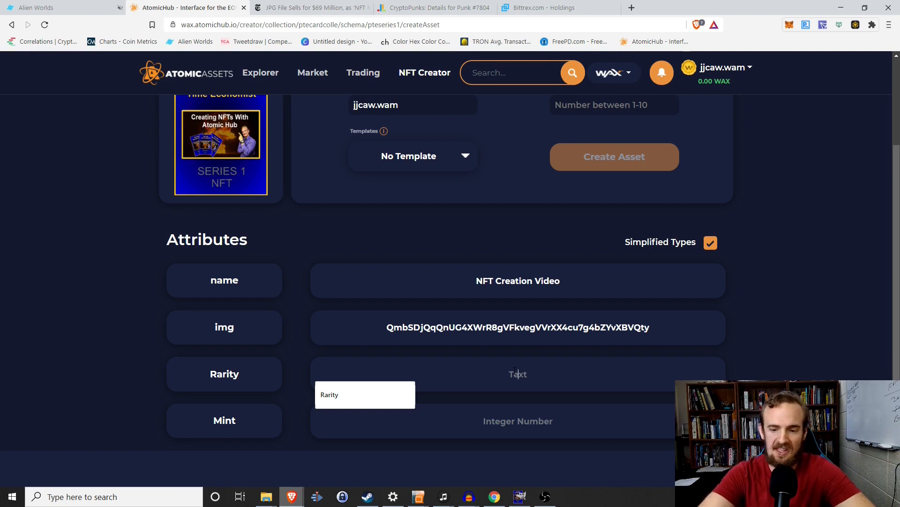
type("Rare")
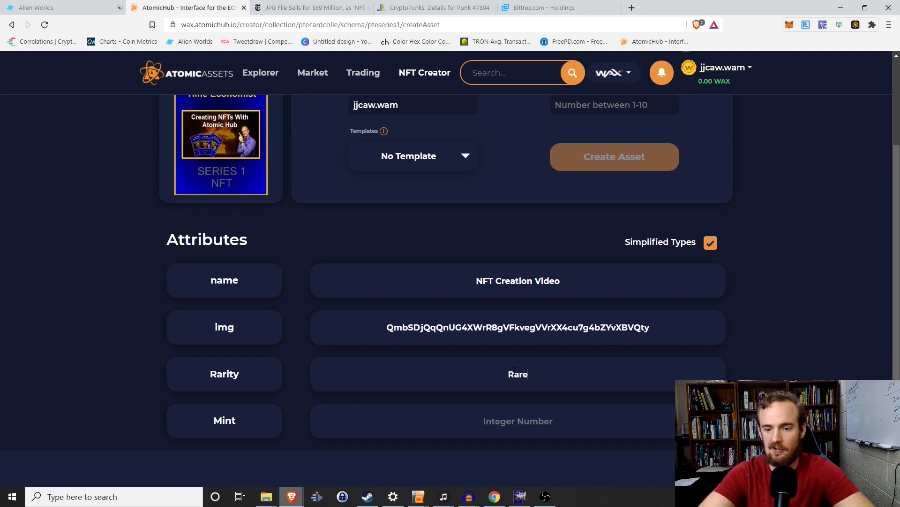
left_click(518, 420)
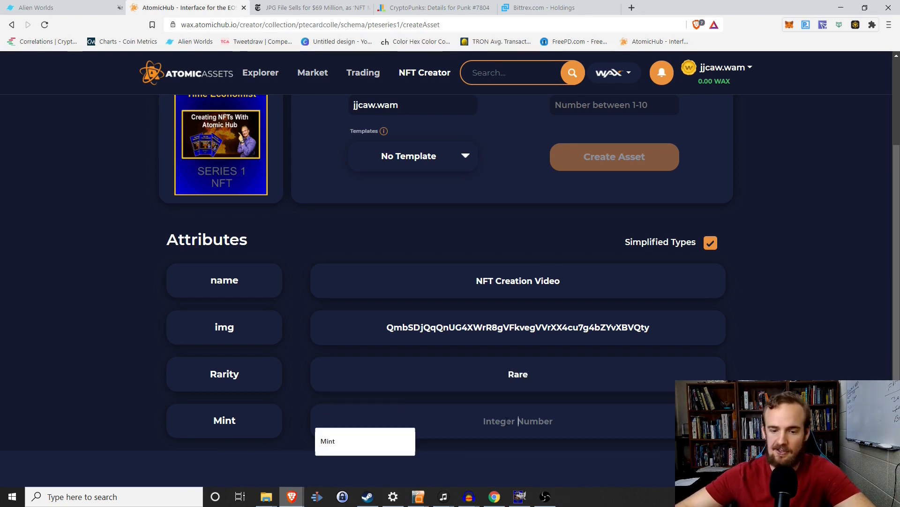
type("1")
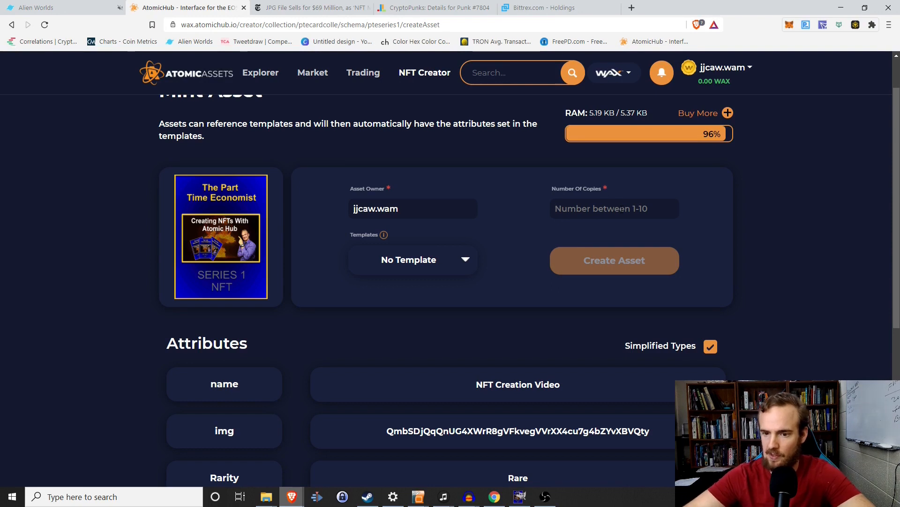
Request 10 copies and bring up the Mint Asset Summary for review.
type("10")
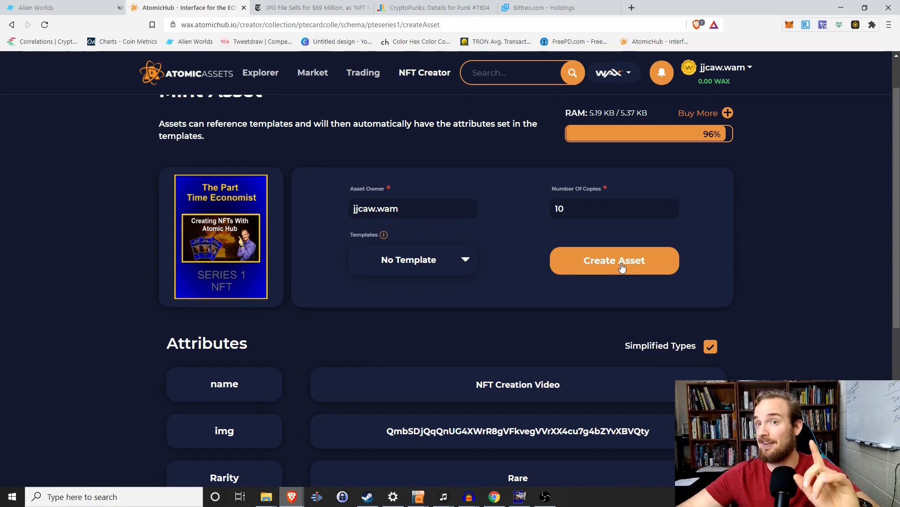
left_click(614, 260)
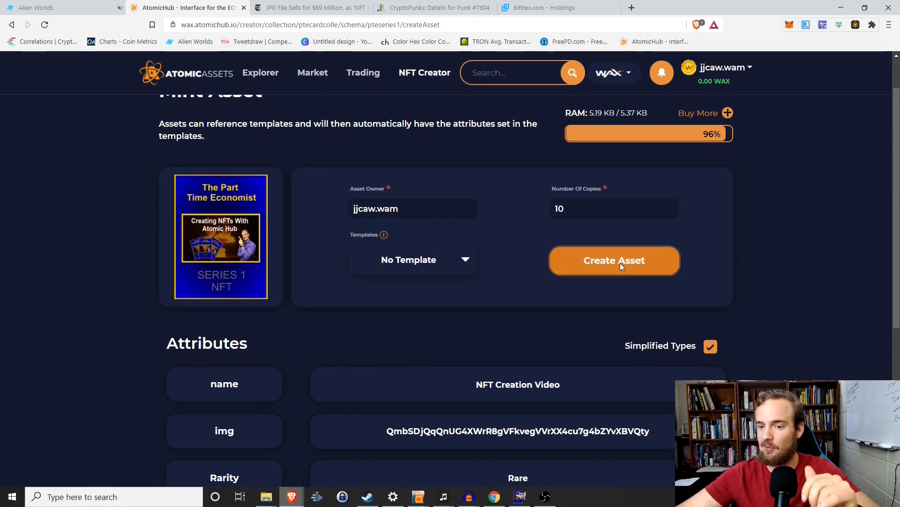
left_click(614, 260)
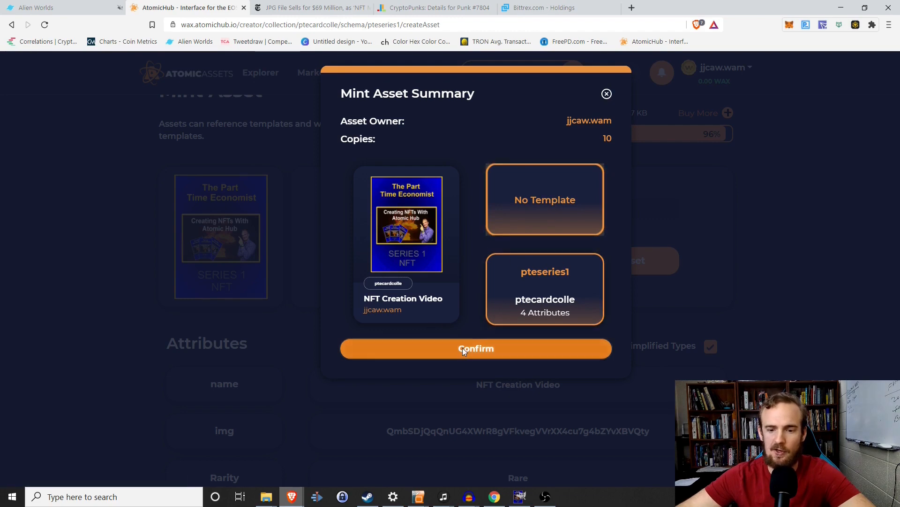
left_click(475, 348)
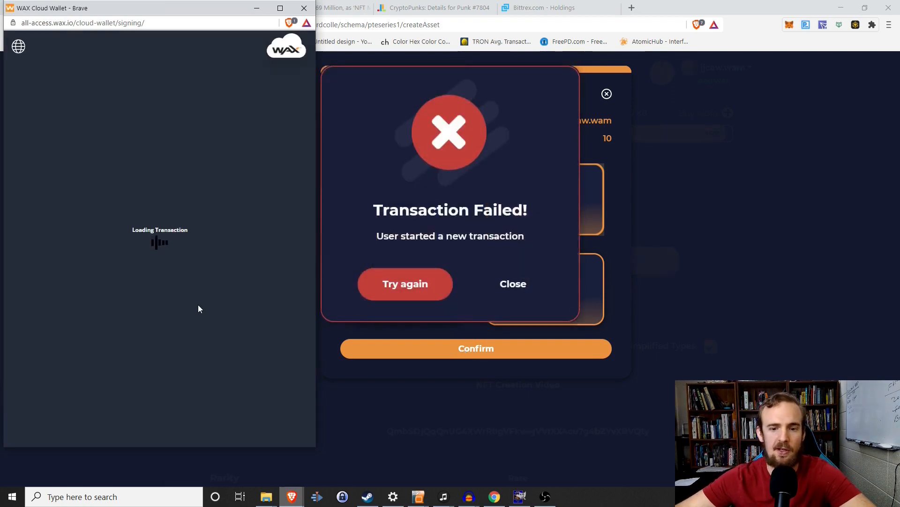
left_click(405, 283)
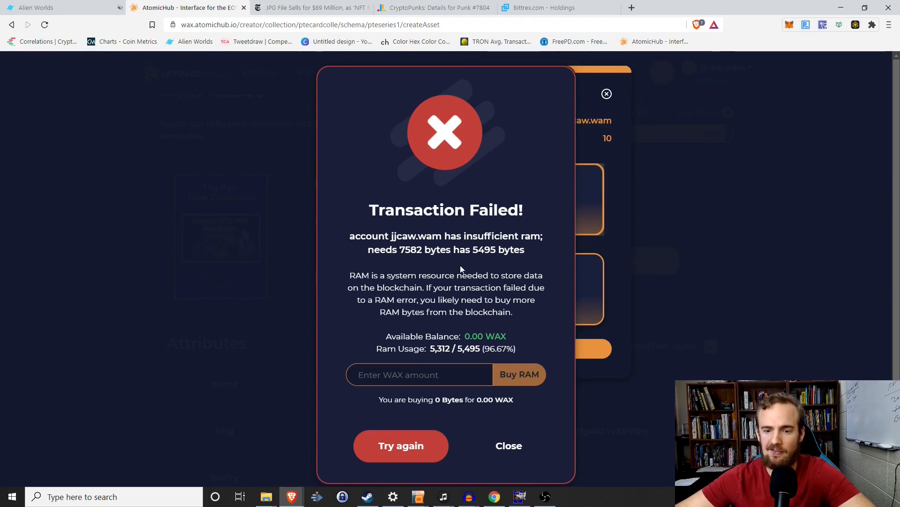
mouse_move(325, 268)
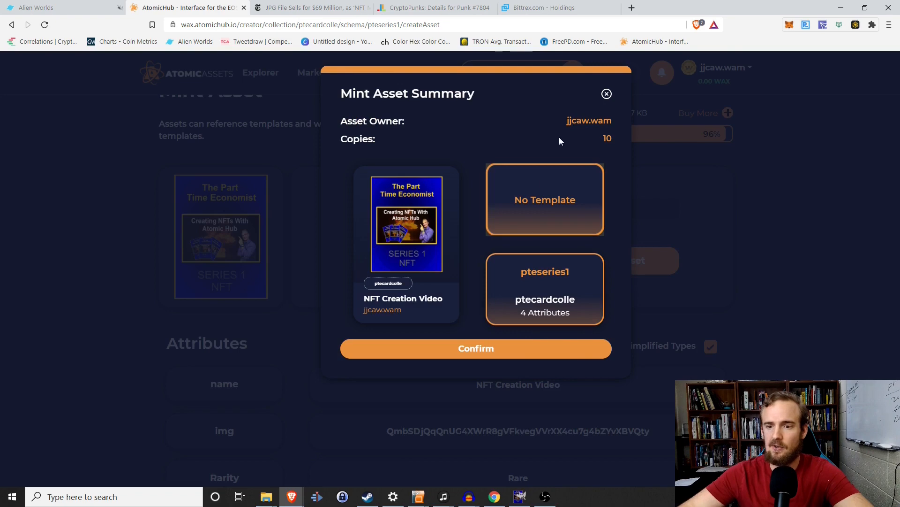
Close the mint summary, review it with fewer copies, then restore 10 copies.
left_click(606, 93)
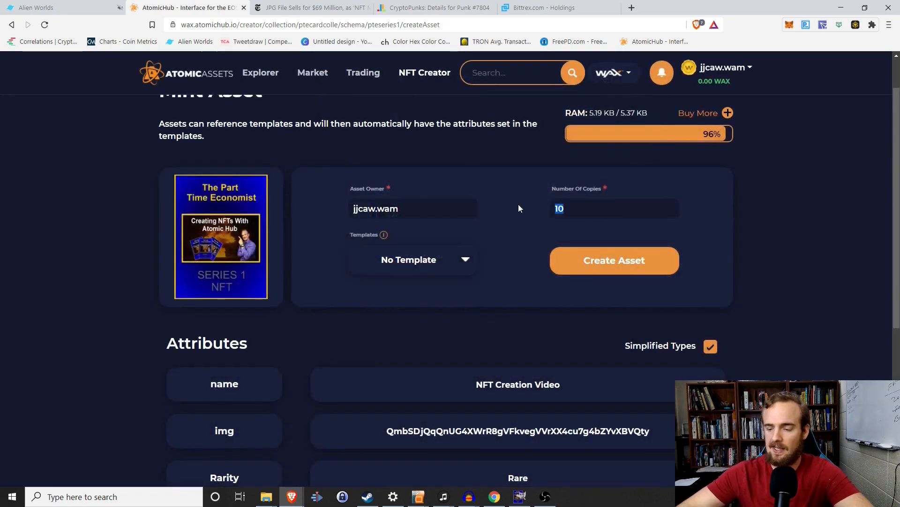
left_click(613, 260)
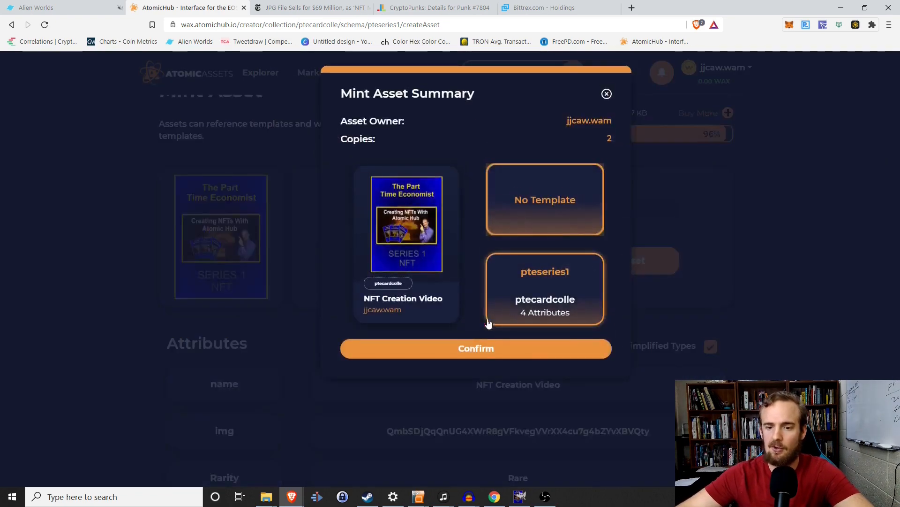
left_click(475, 348)
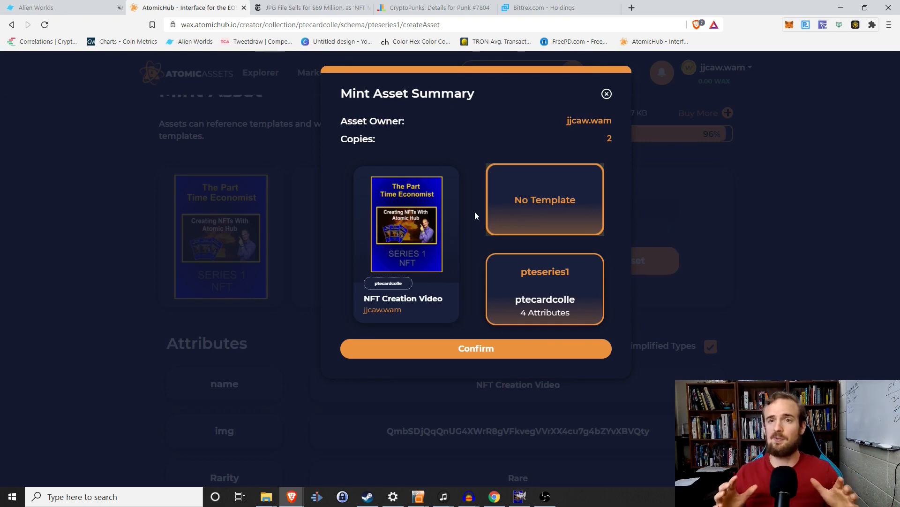
mouse_move(487, 207)
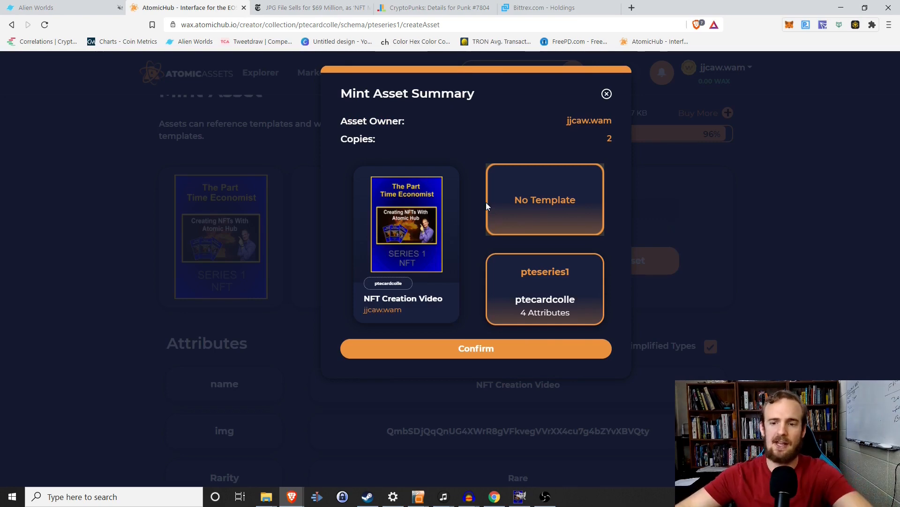
left_click(607, 94)
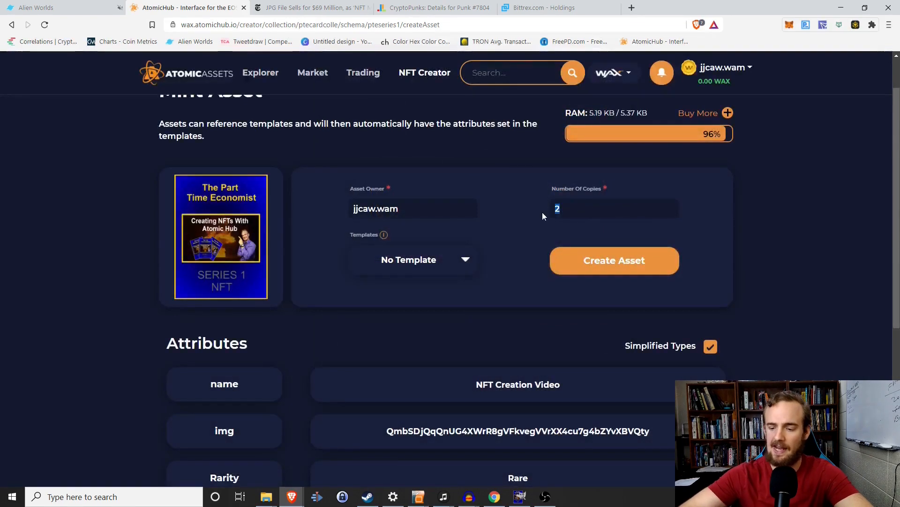
type("10")
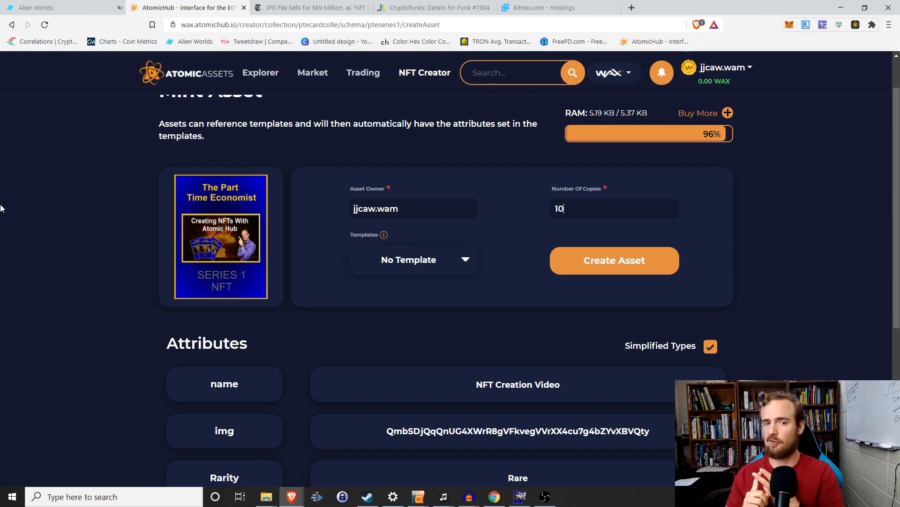
Switch to the Bittrex holdings page.
left_click(546, 8)
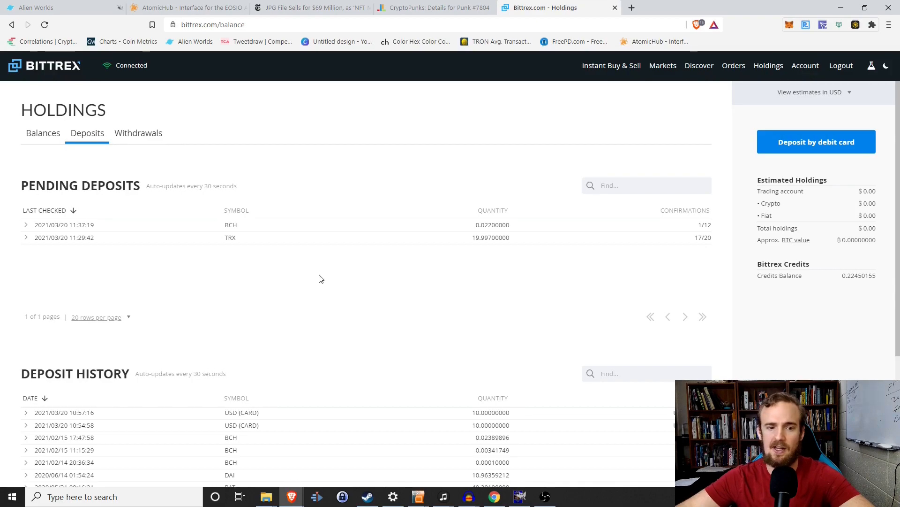
left_click(435, 8)
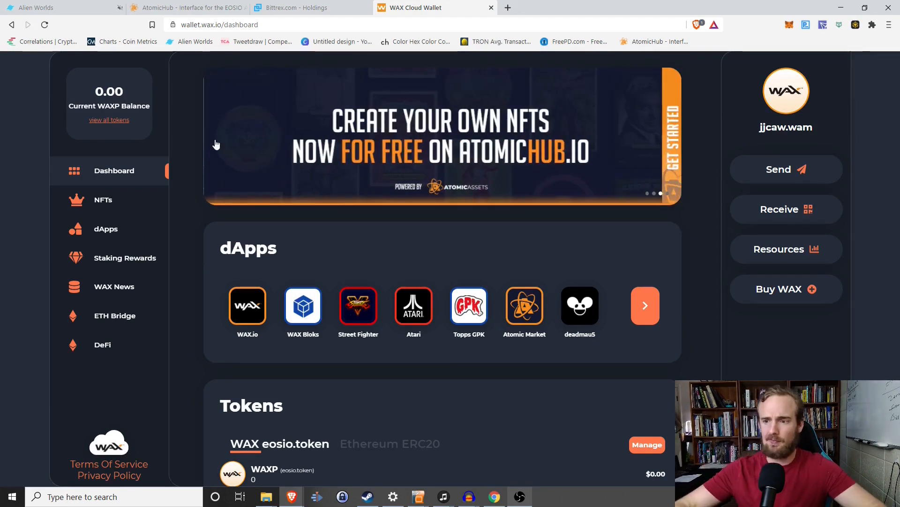
left_click(779, 289)
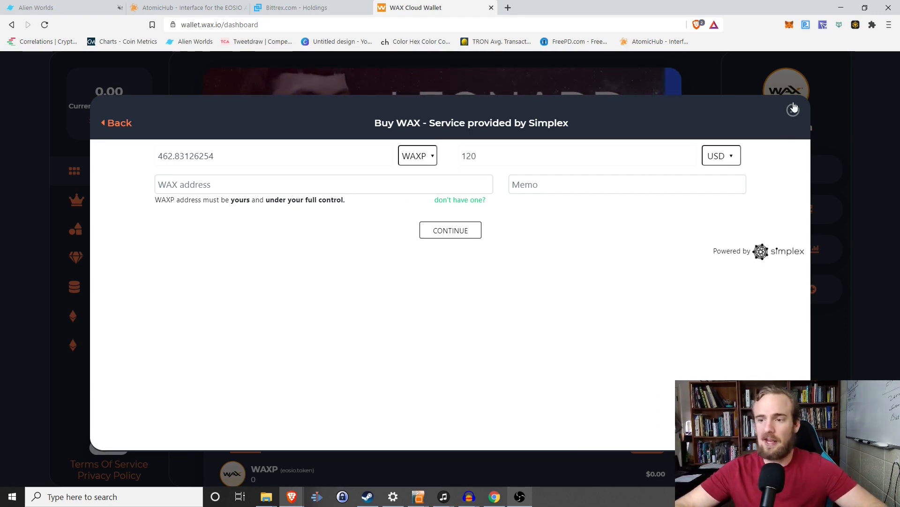
left_click(298, 7)
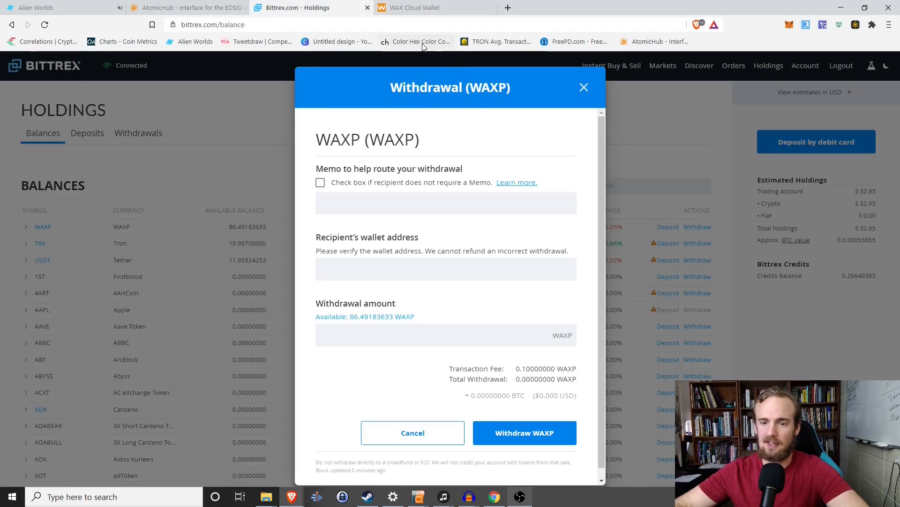
left_click(446, 203)
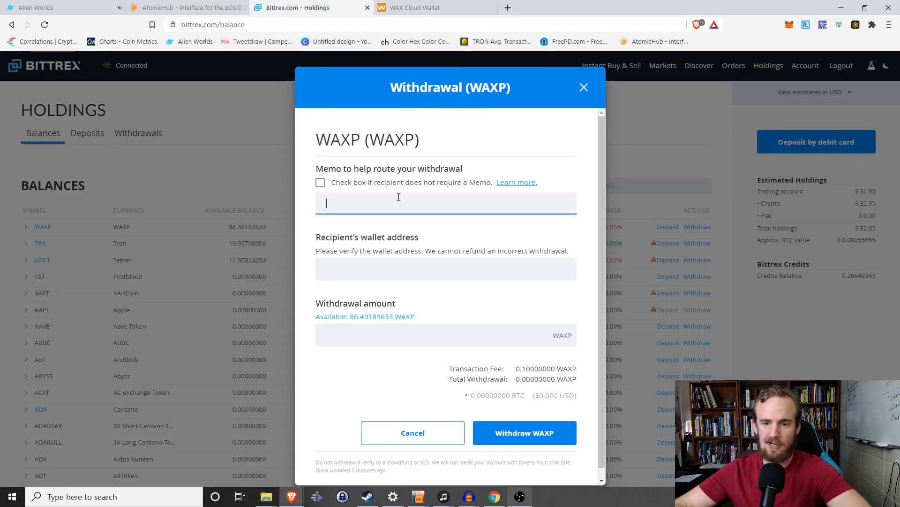
type("1DLZPsXD455x2dZWxK6Cqz98ZRvfhfZFwC")
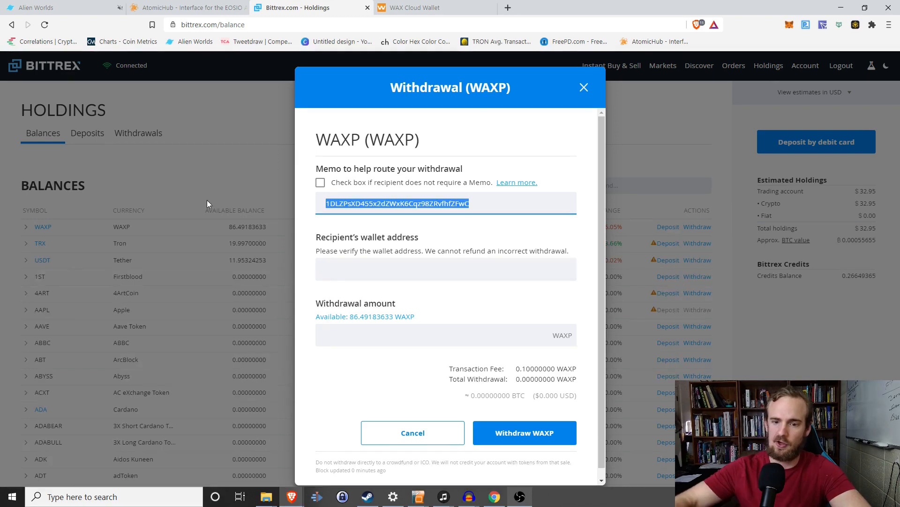
left_click(427, 7)
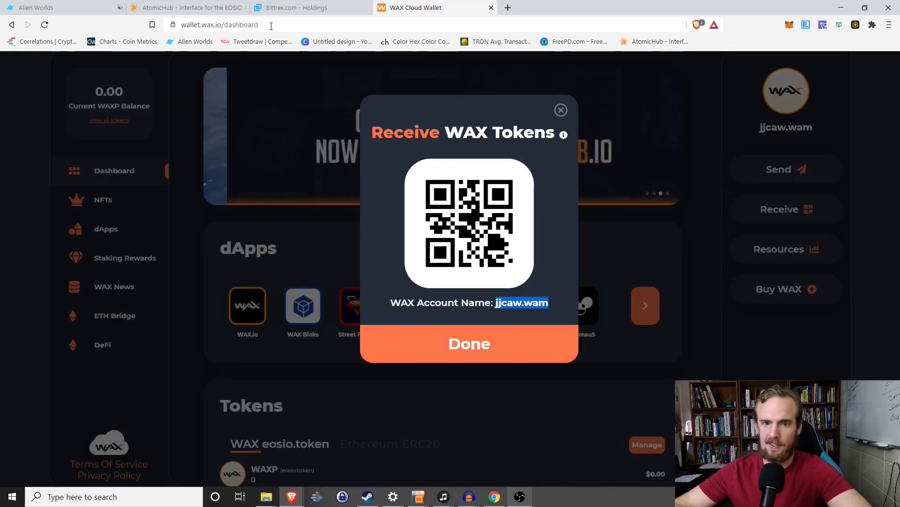
left_click(292, 7)
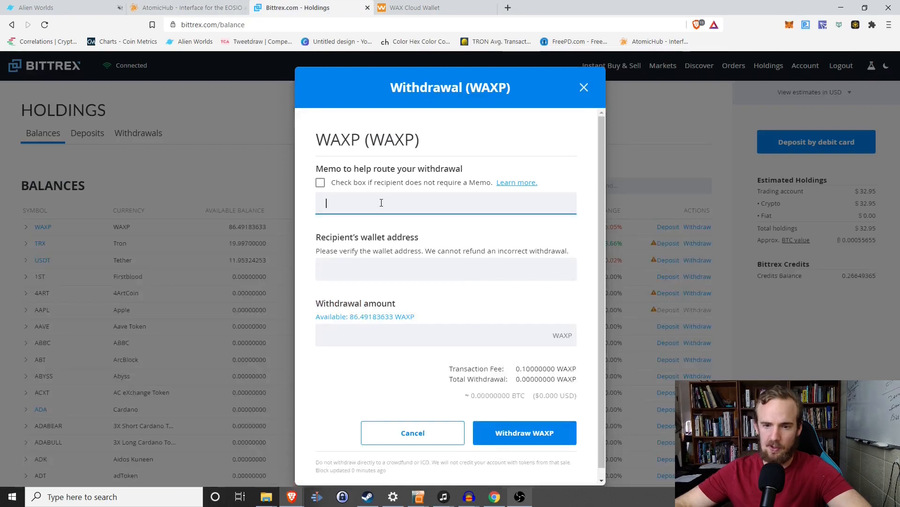
type("jjcaw.wam")
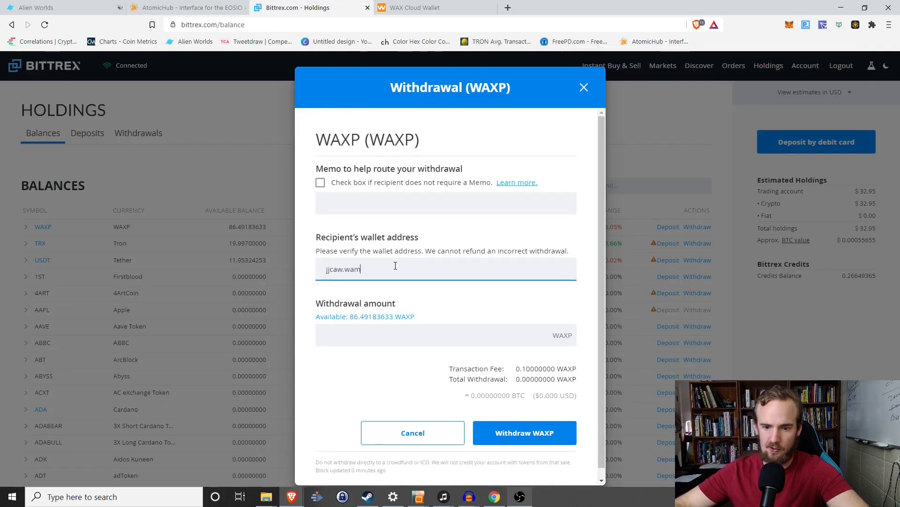
Withdraw the full available WAXP balance and return to the NFT minting page.
left_click(366, 316)
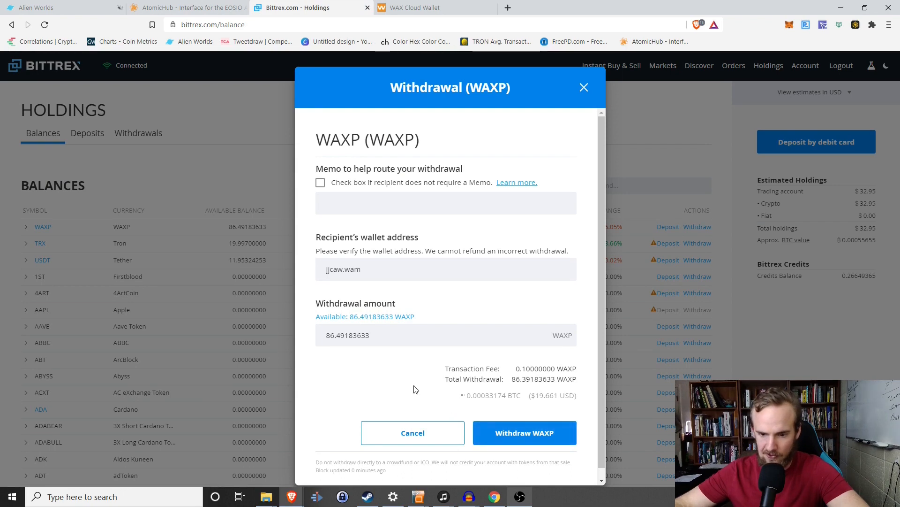
left_click(523, 433)
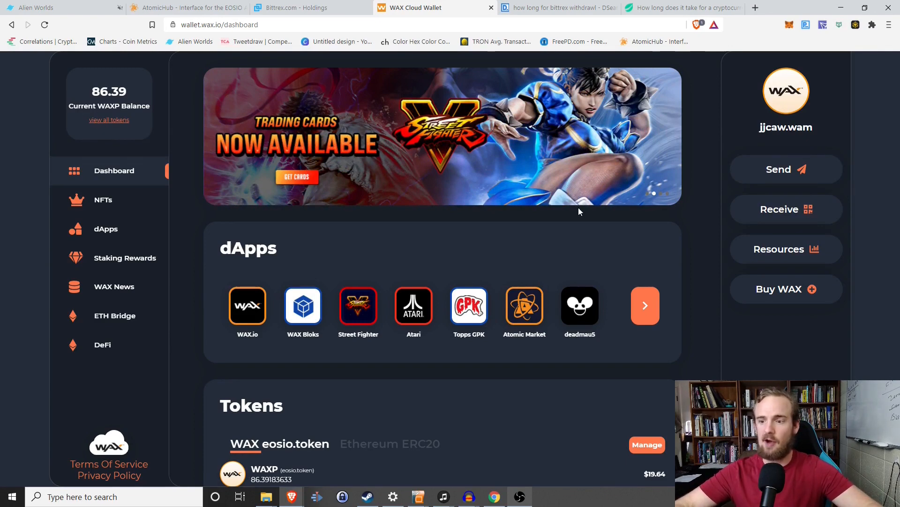
left_click(184, 7)
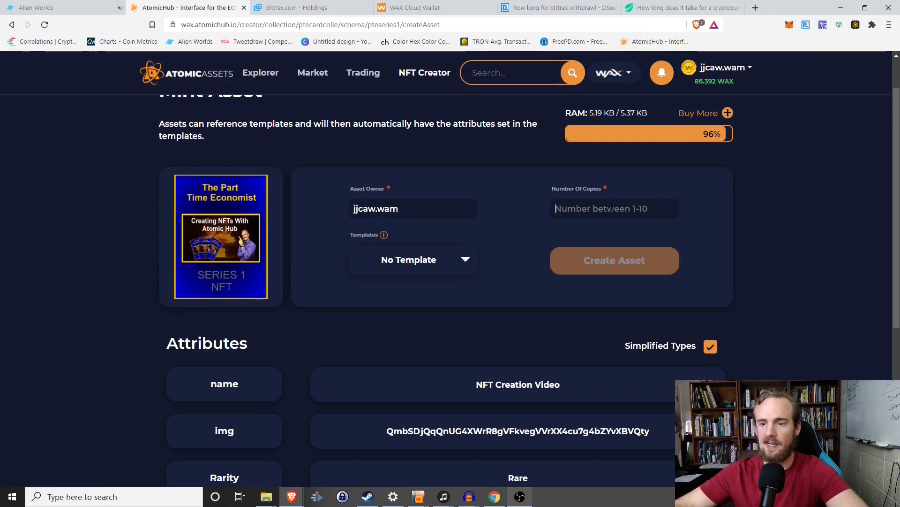
Request 9 copies of NFT Creation Video and confirm the mint, which fails and is resubmitted.
type("10")
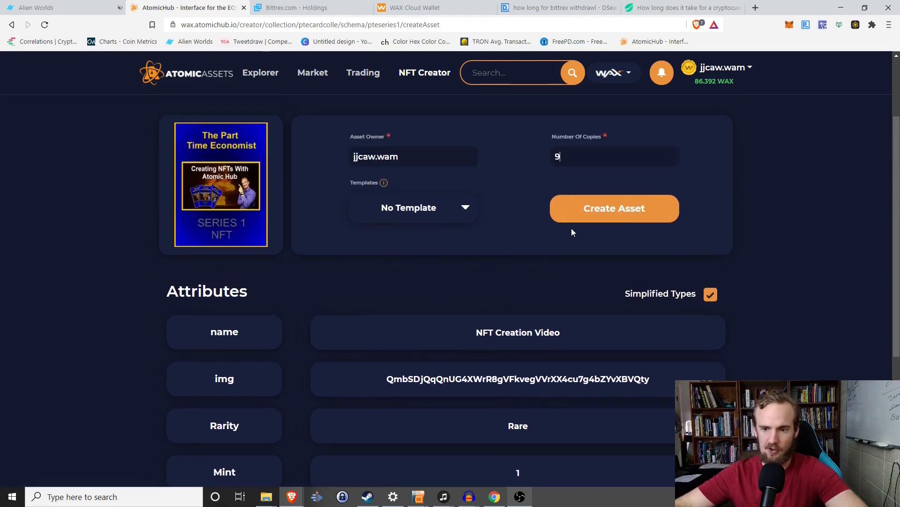
left_click(614, 208)
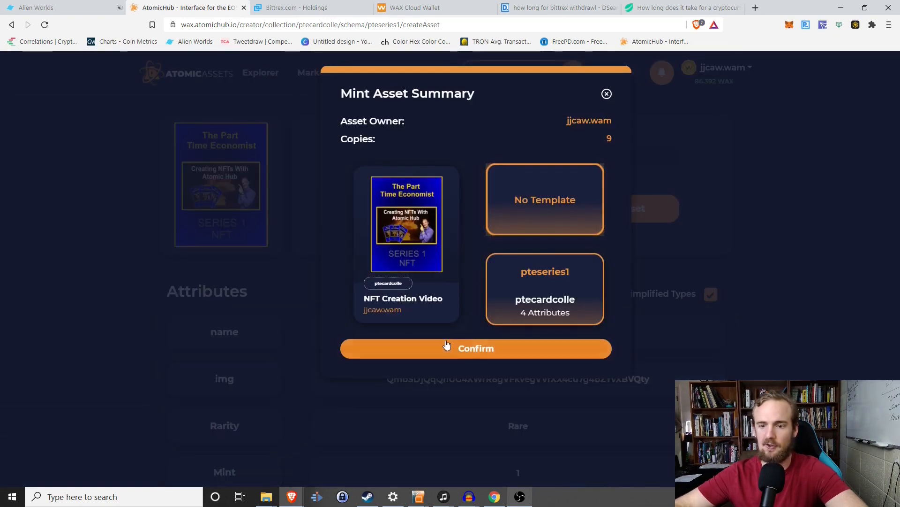
left_click(476, 348)
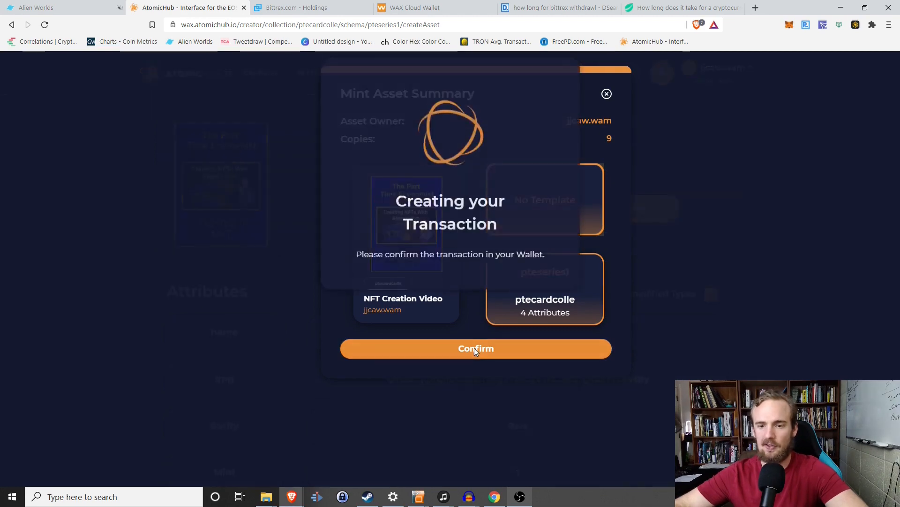
left_click(475, 348)
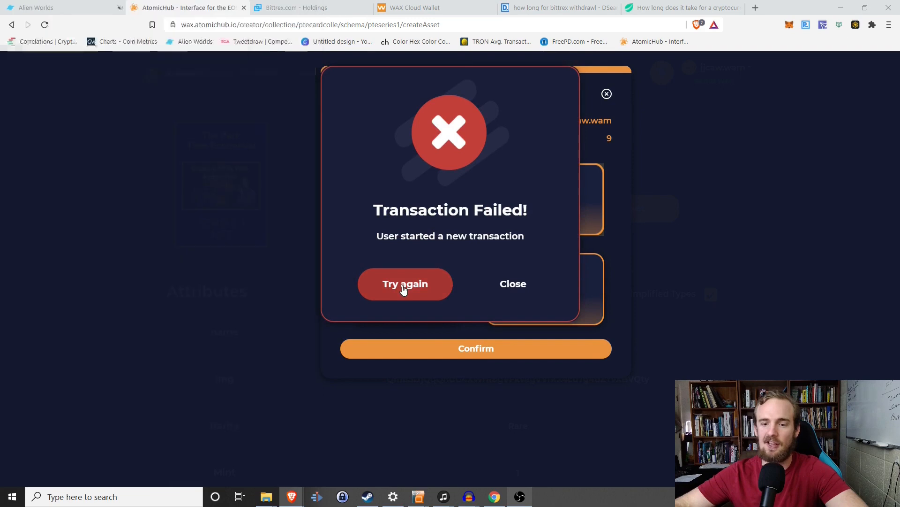
Retry the failed mint, then enter 1 WAX to buy 7,551 bytes of RAM.
left_click(405, 284)
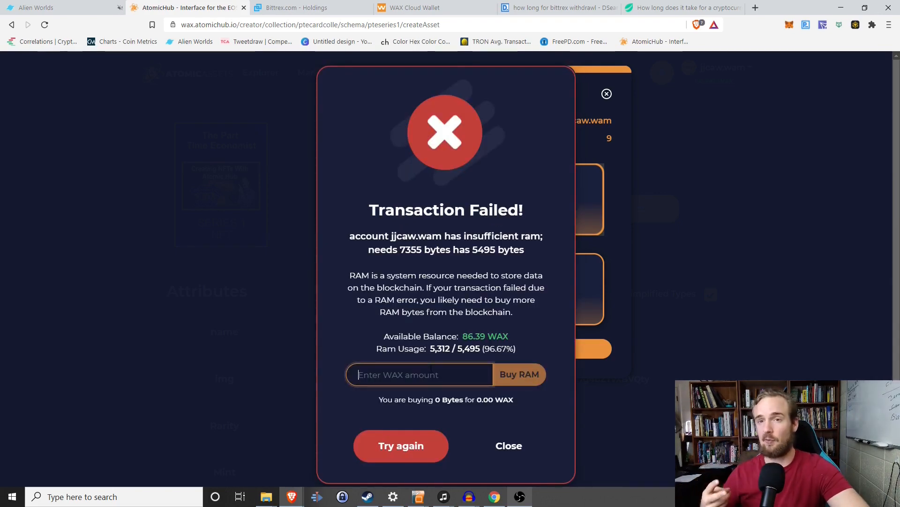
type("1")
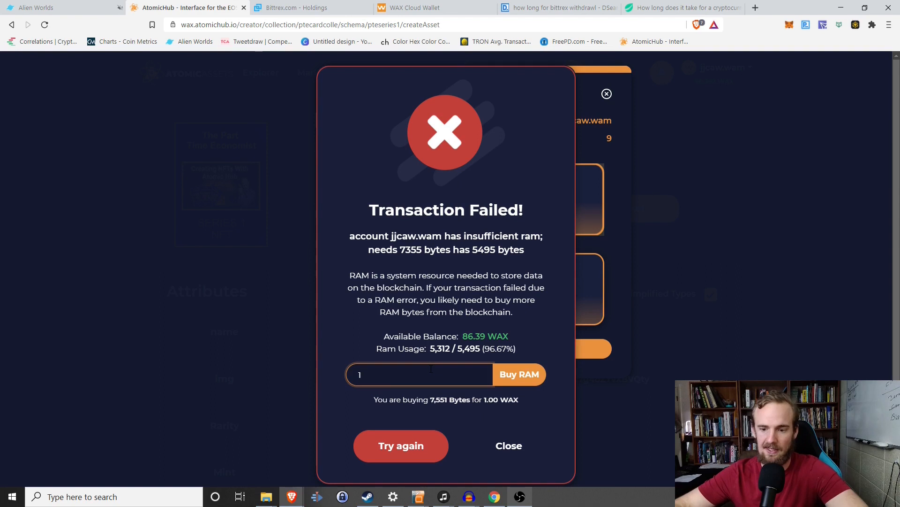
mouse_move(433, 417)
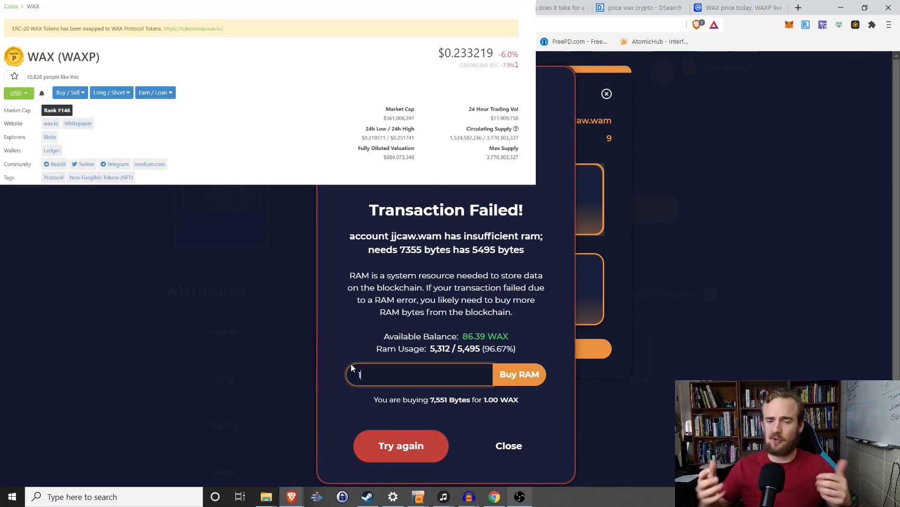
mouse_move(417, 427)
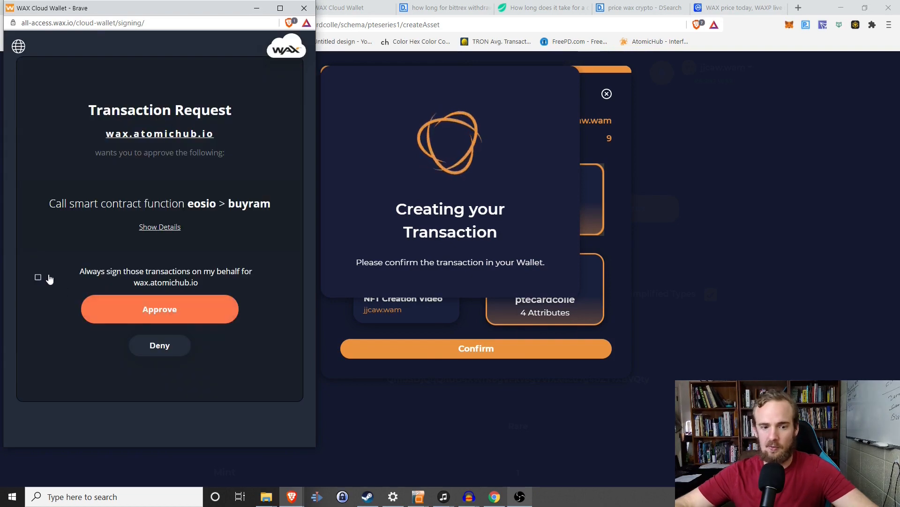
Approve the 1-WAX buyram request, dismiss the success message and reconfirm the 9-copy mint.
left_click(159, 309)
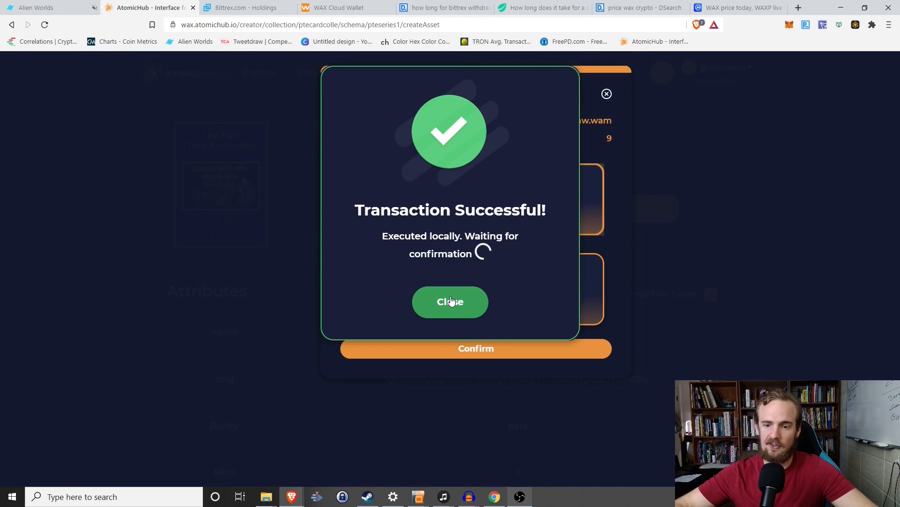
left_click(450, 302)
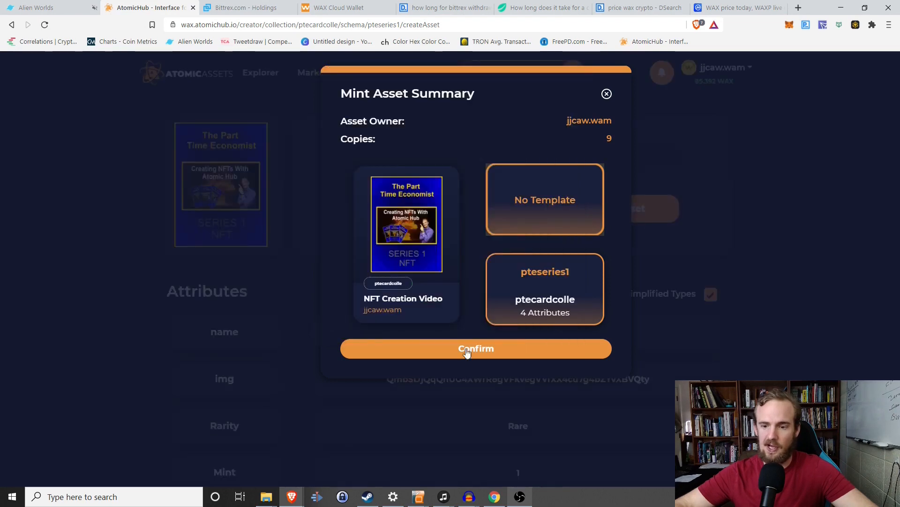
left_click(475, 348)
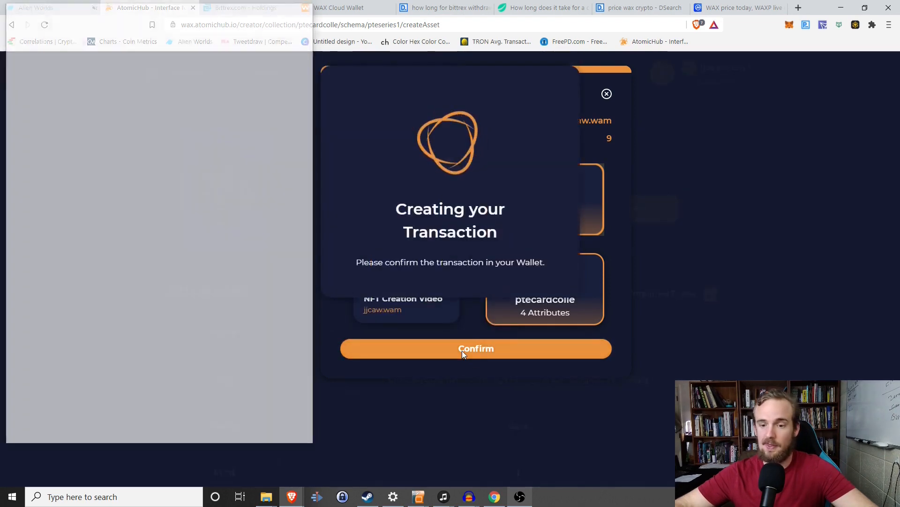
left_click(475, 348)
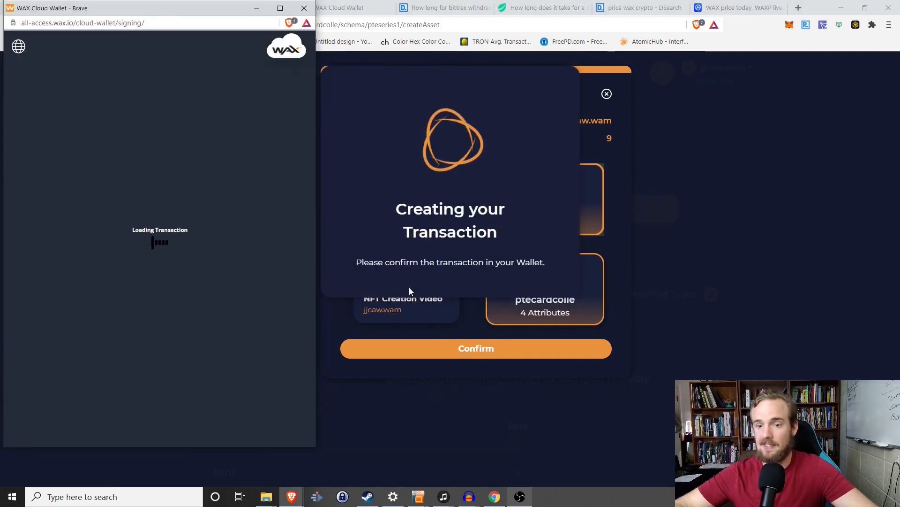
Approve the mint transaction in the wallet and review the minted asset page.
left_click(149, 7)
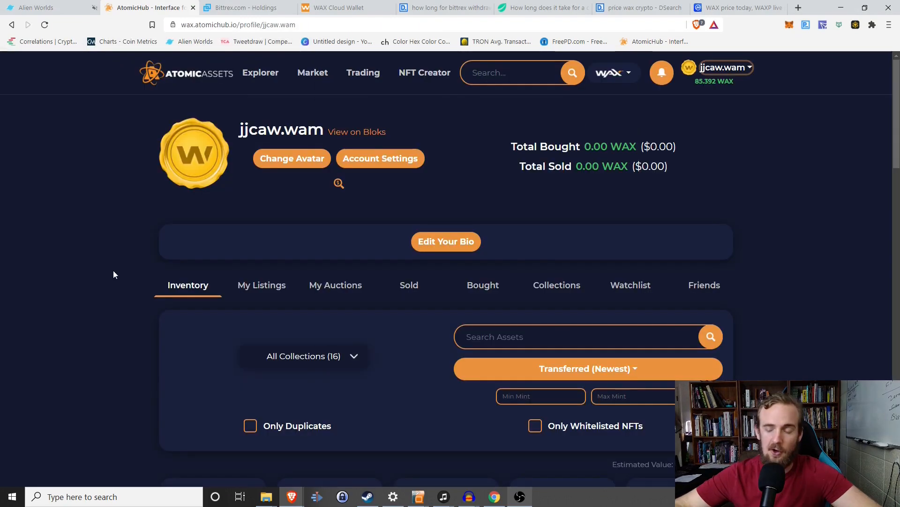
scroll("down", 3)
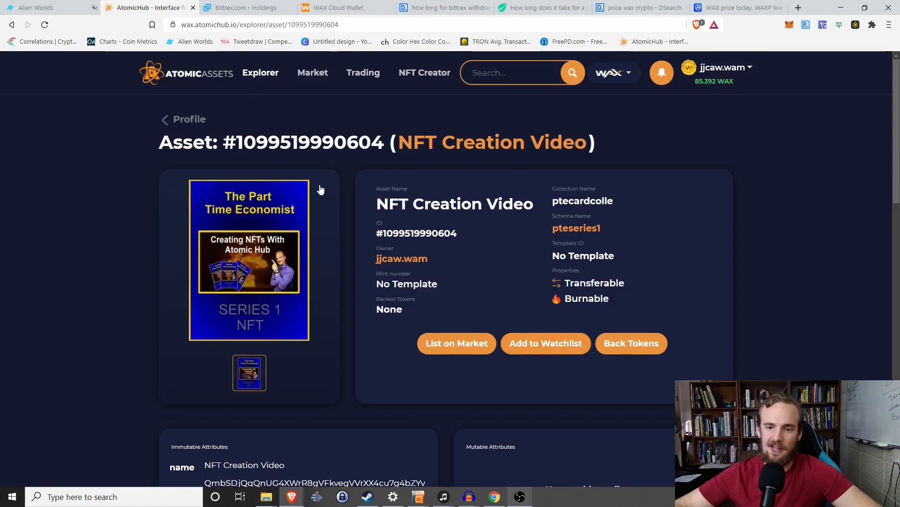
scroll("down", 3)
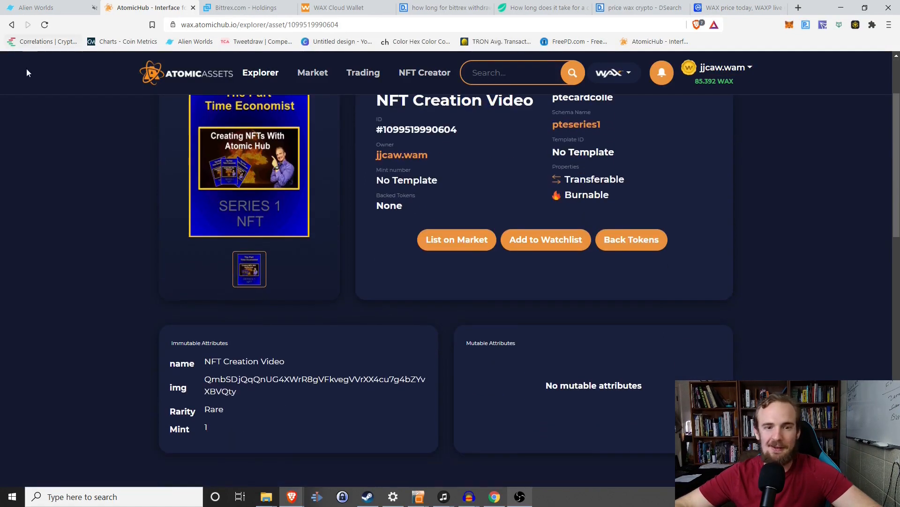
Return to the jjcaw.wam inventory and filter to Only Whitelisted NFTs.
left_click(401, 155)
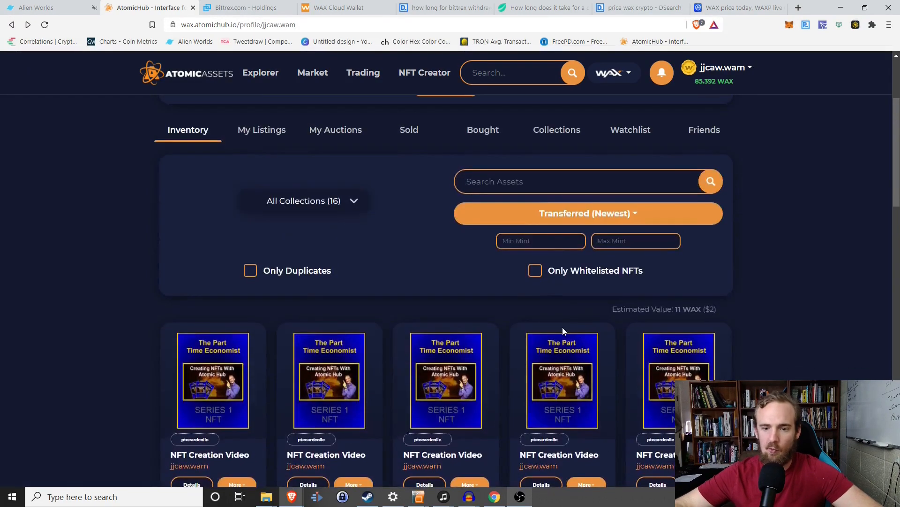
left_click(534, 270)
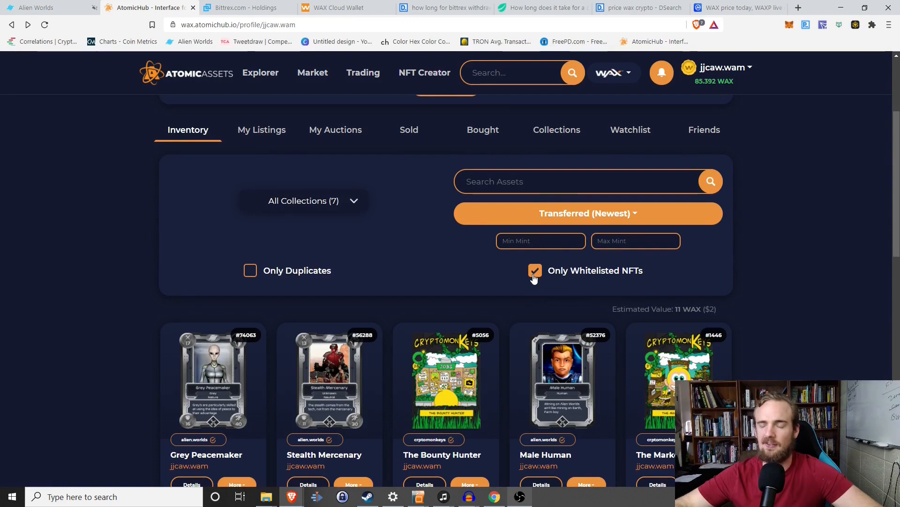
scroll("down", 3)
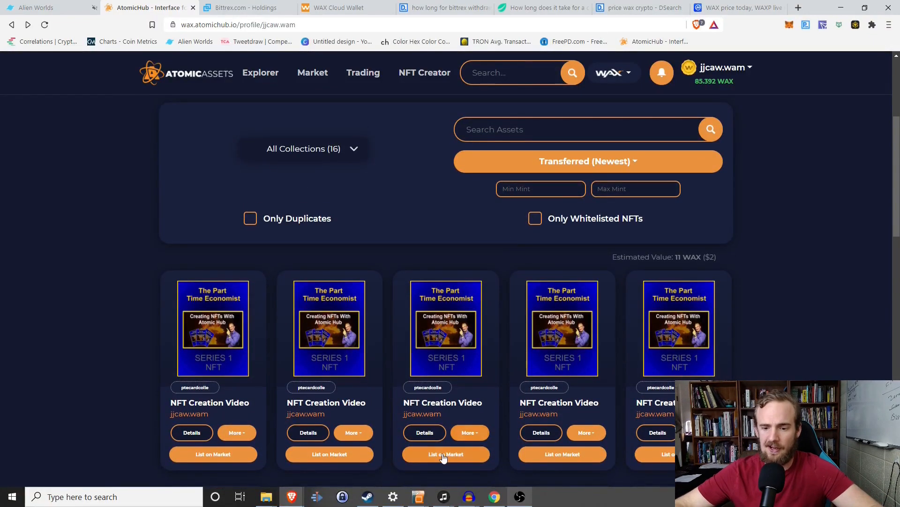
Choose Transfer from a card's More menu to load one NFT Creation Video on the transfer page.
left_click(469, 380)
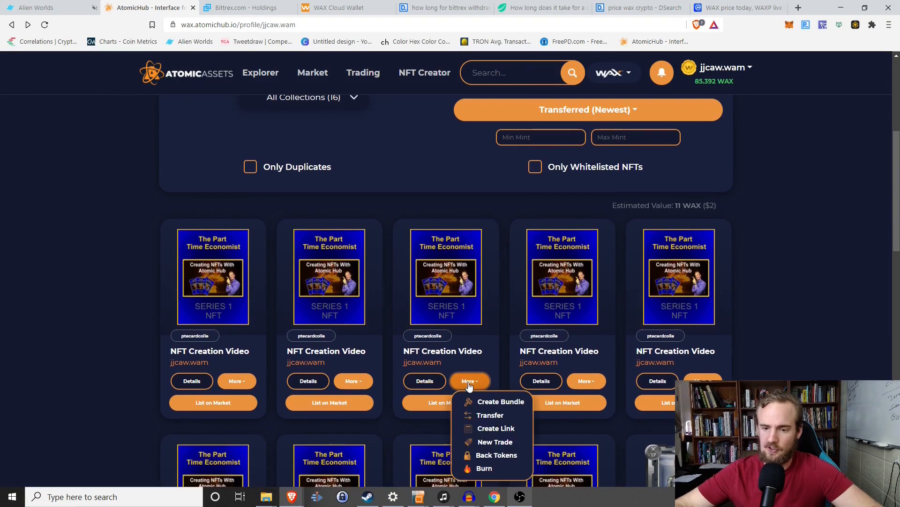
left_click(490, 415)
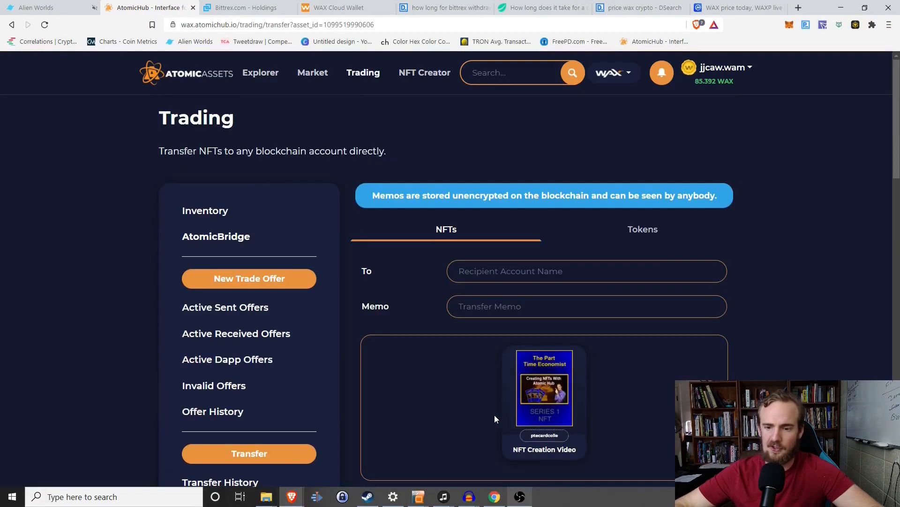
scroll("down", 3)
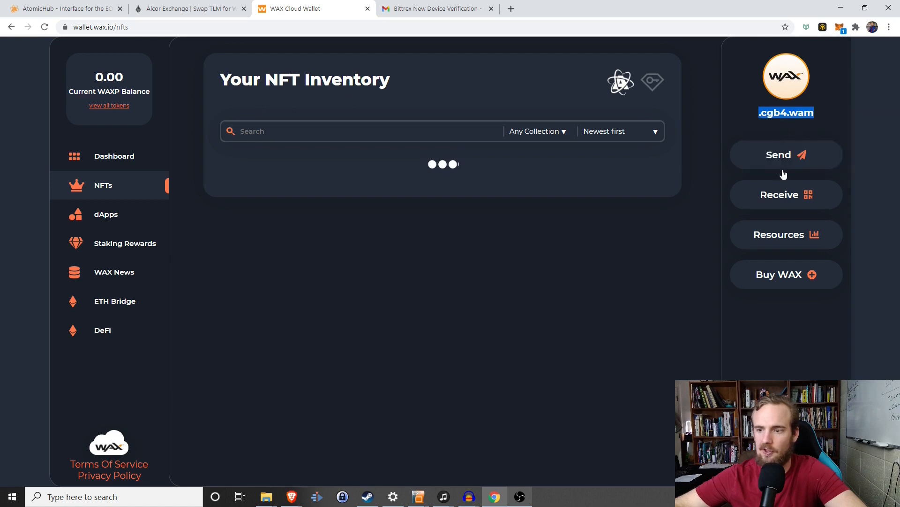
Show the second wallet's Receive WAX Tokens details and copy its account name.
left_click(786, 194)
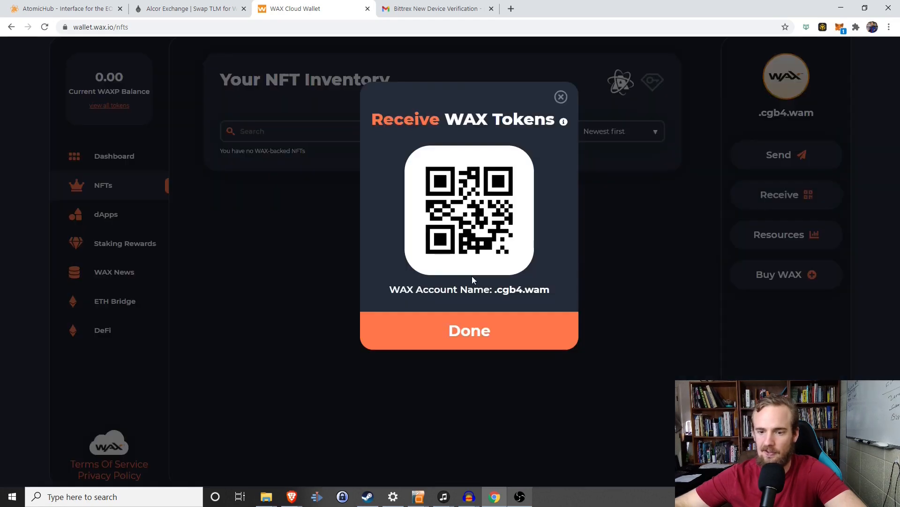
right_click(520, 289)
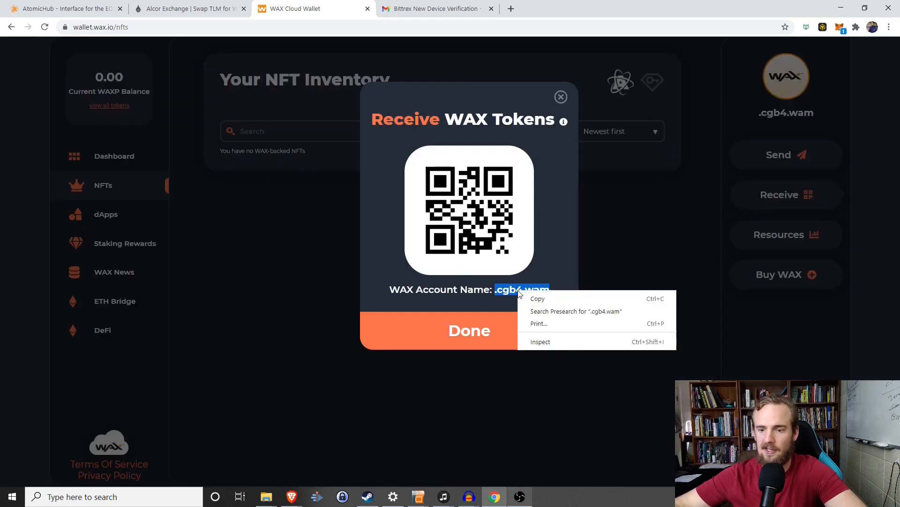
left_click(395, 463)
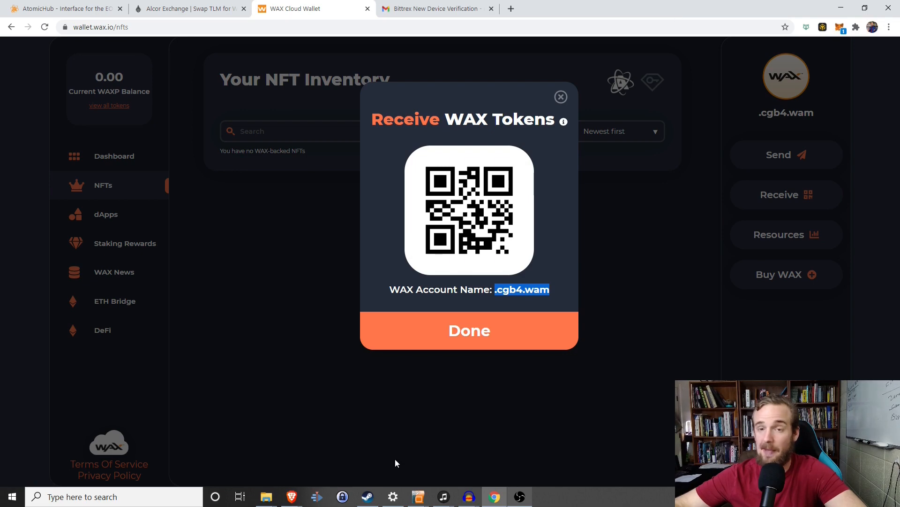
mouse_move(313, 249)
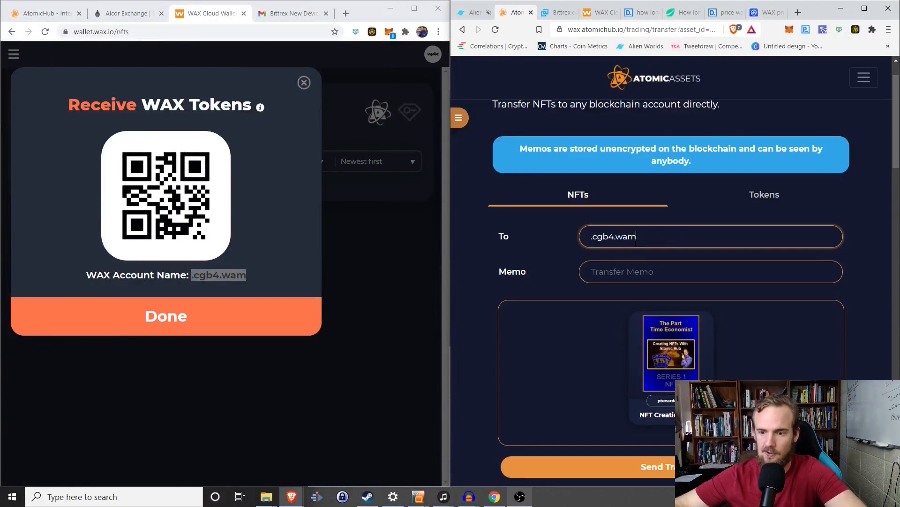
Send the NFT Creation Video to the pasted account and confirm the transfer.
scroll("down", 3)
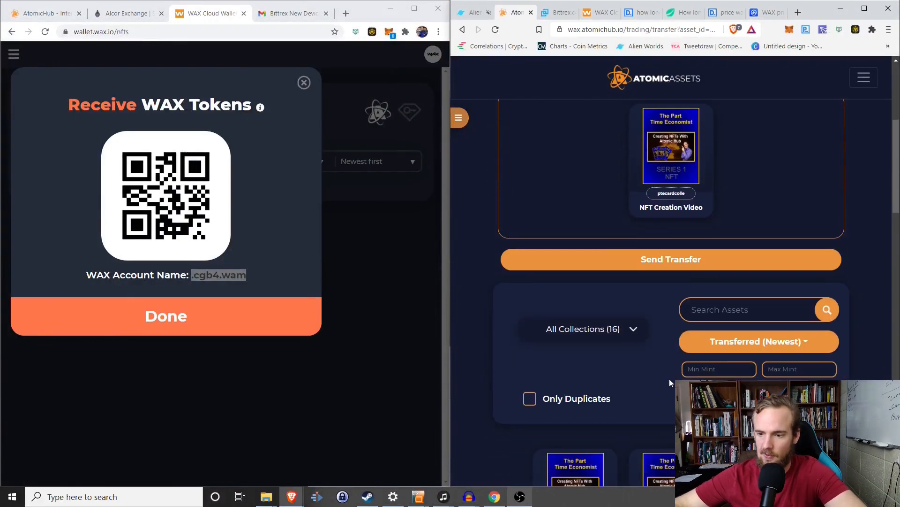
left_click(670, 259)
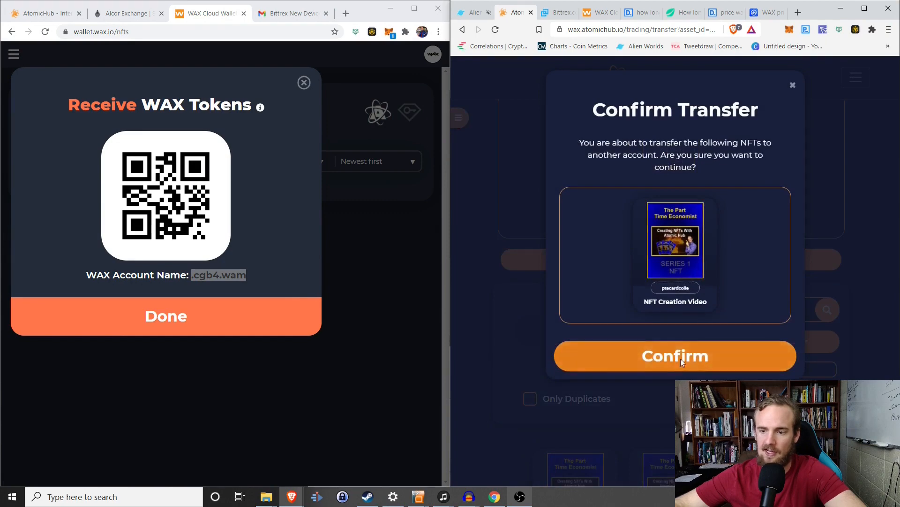
left_click(675, 356)
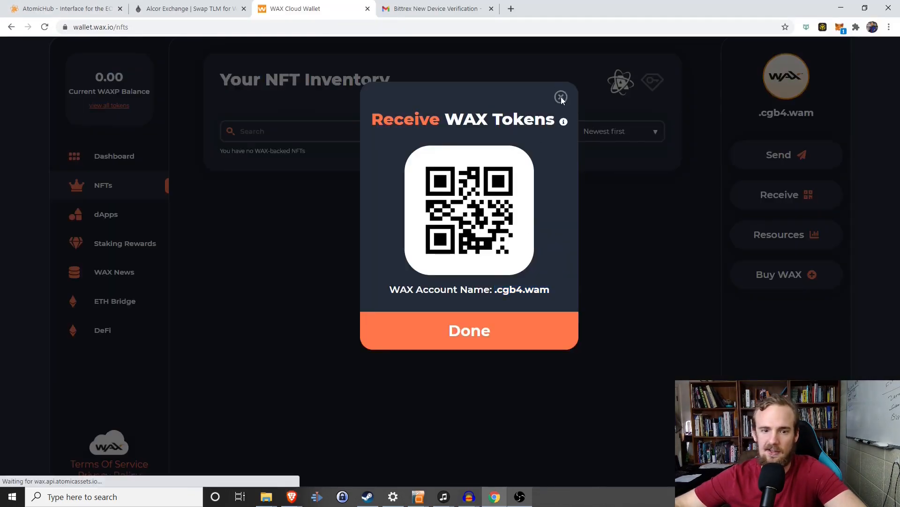
Close the receive dialog and reload the second wallet's NFT inventory via Dashboard > NFTs.
left_click(561, 95)
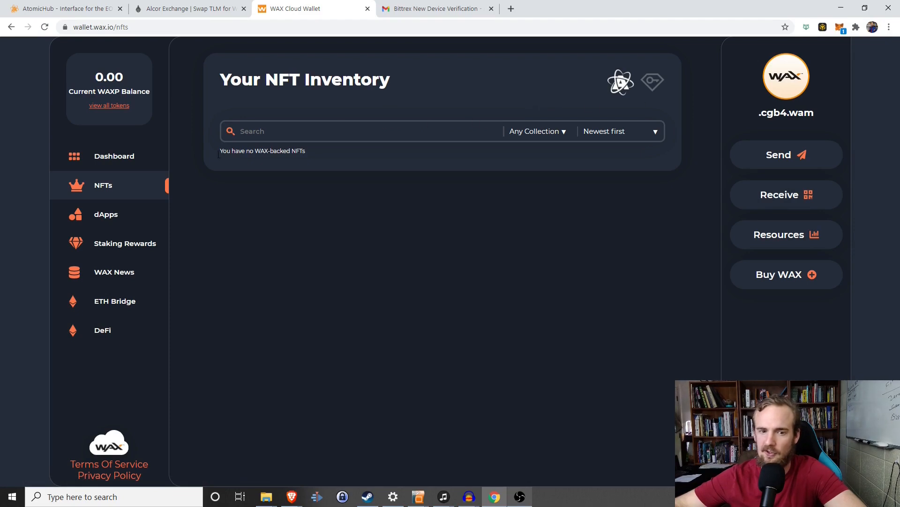
left_click(113, 156)
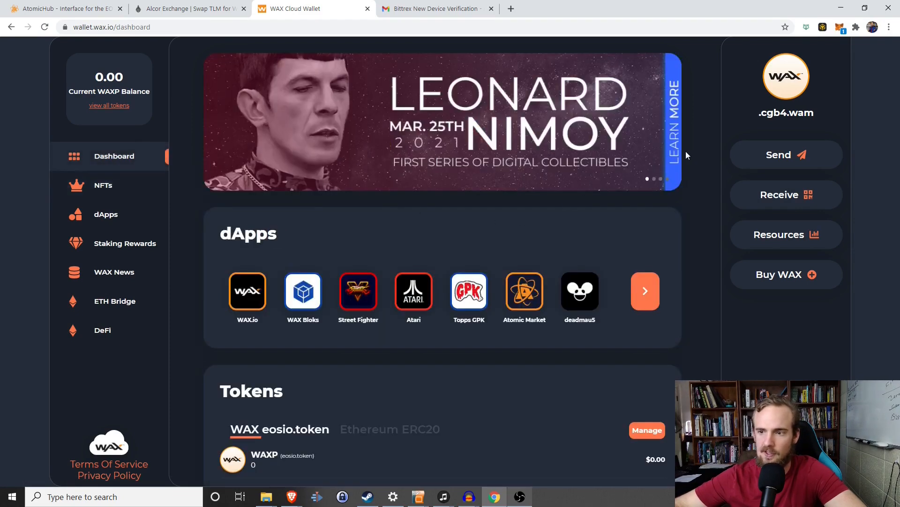
left_click(102, 185)
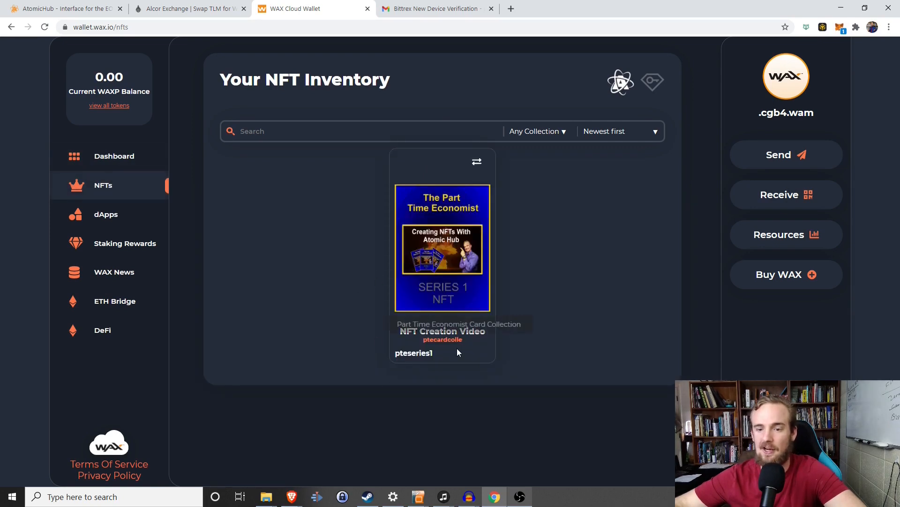
mouse_move(448, 383)
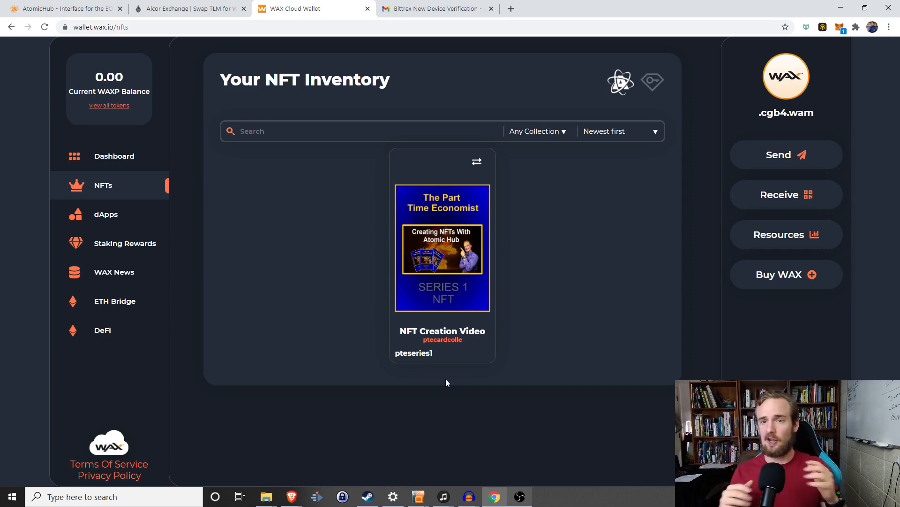
mouse_move(448, 371)
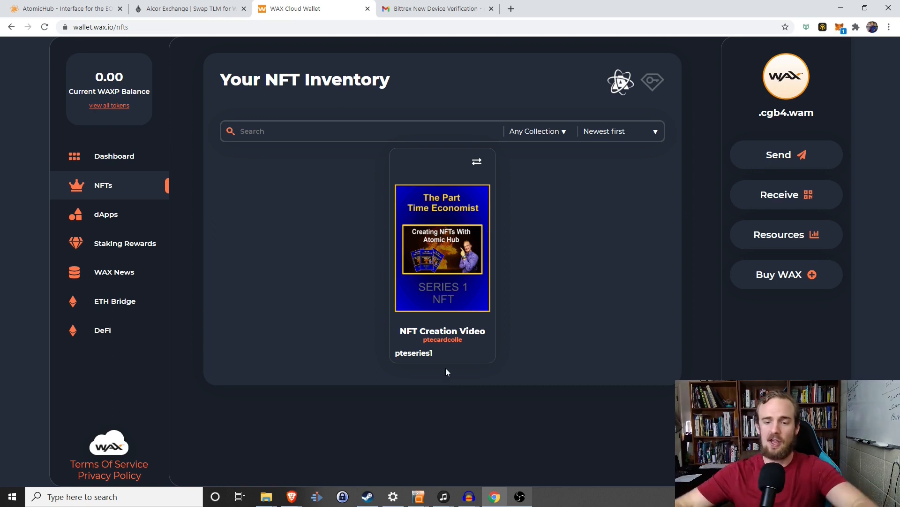
mouse_move(471, 230)
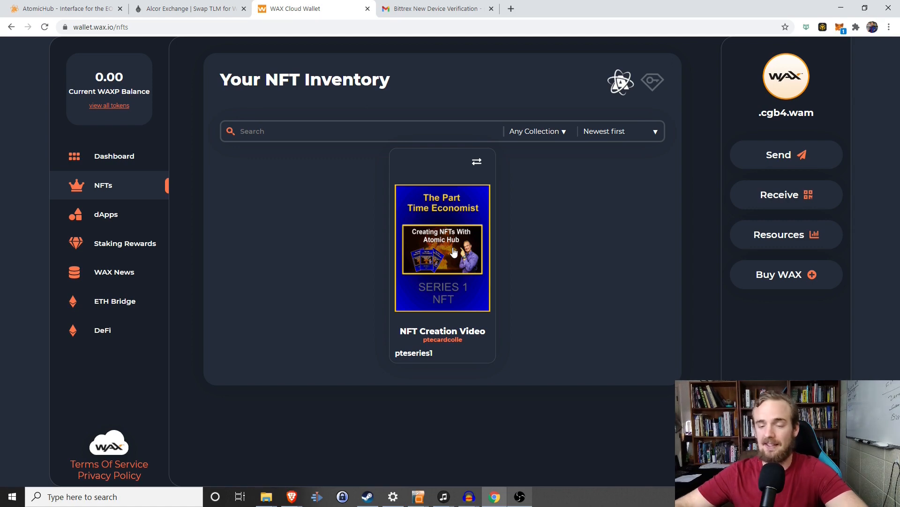
mouse_move(443, 325)
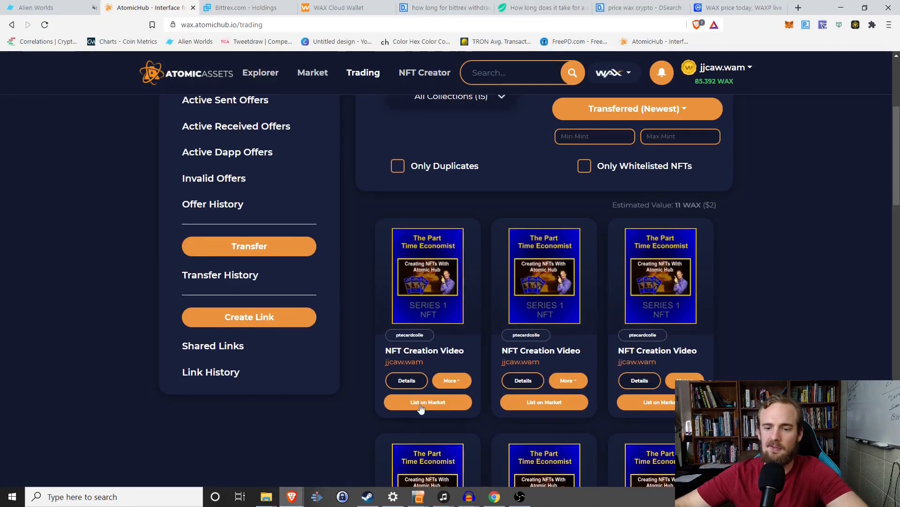
left_click(427, 401)
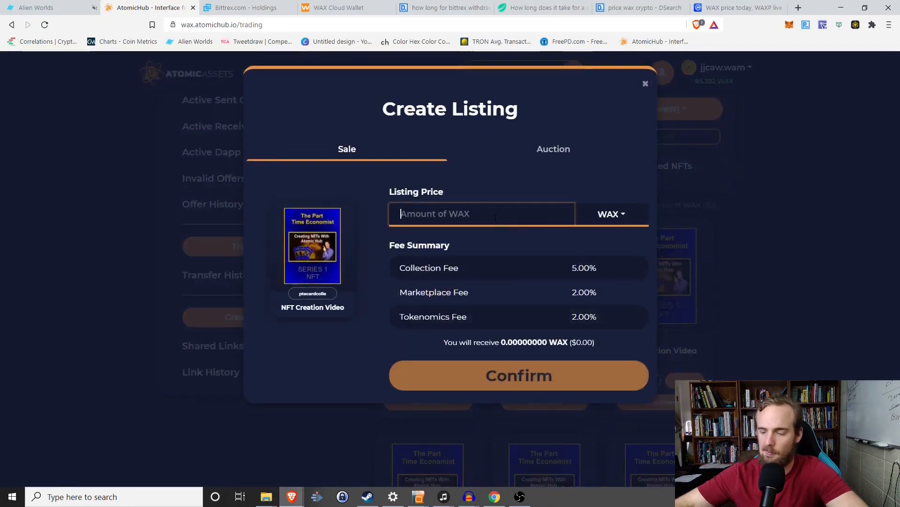
type("10")
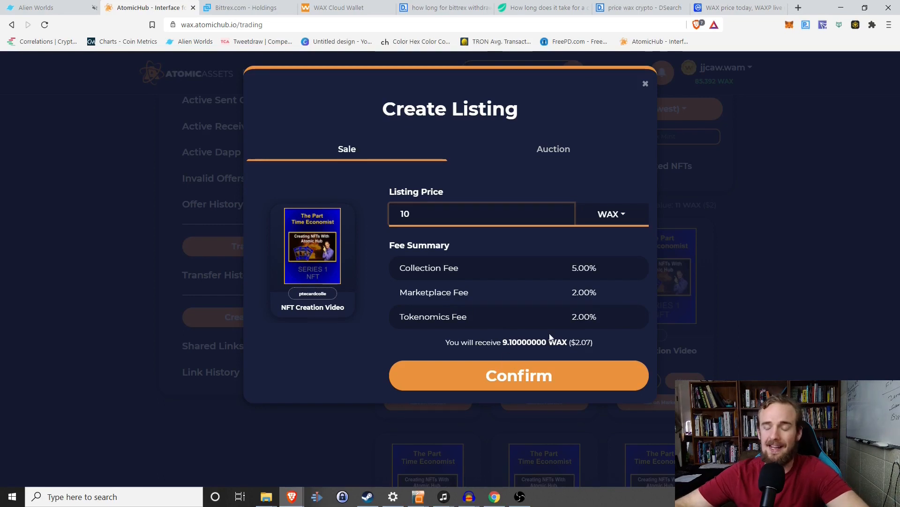
mouse_move(580, 168)
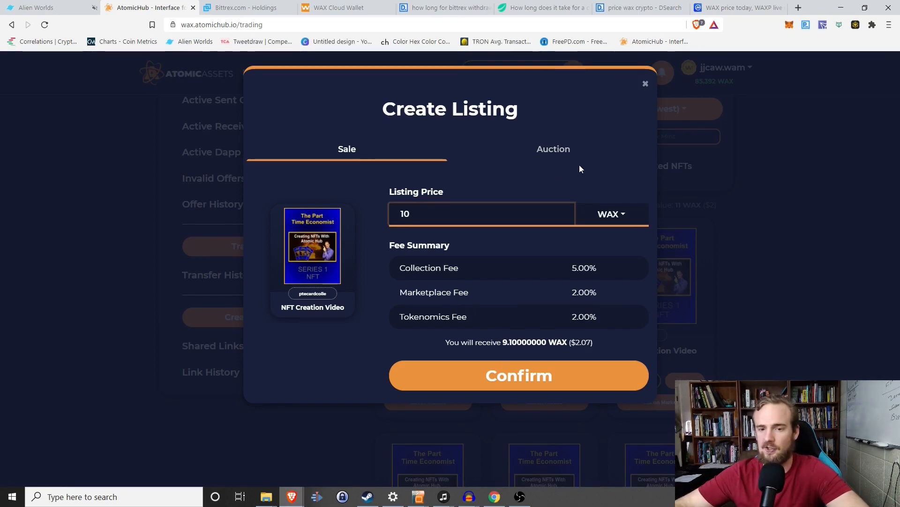
left_click(553, 149)
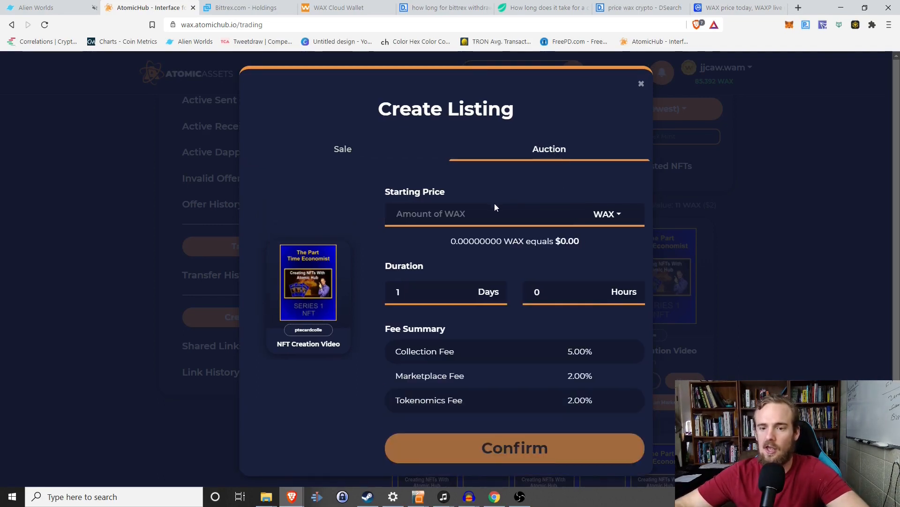
type("10")
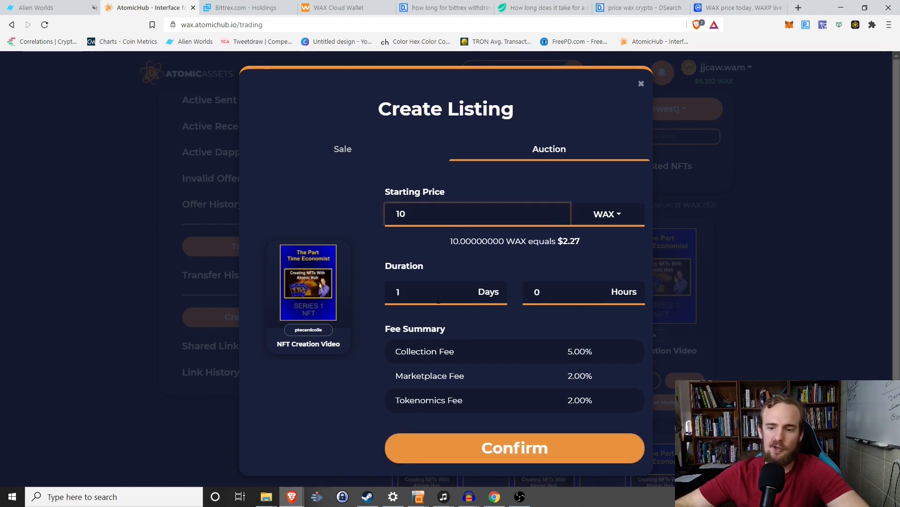
left_click(641, 84)
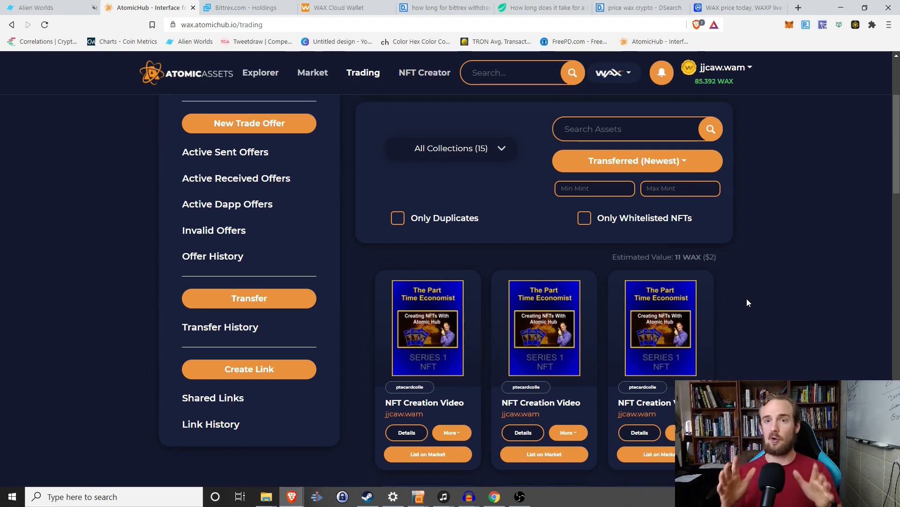
mouse_move(728, 299)
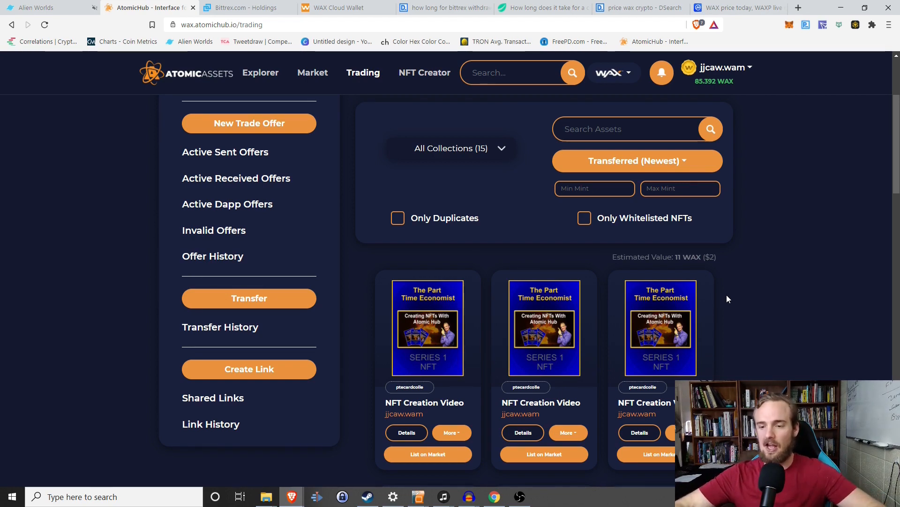
scroll("down", 3)
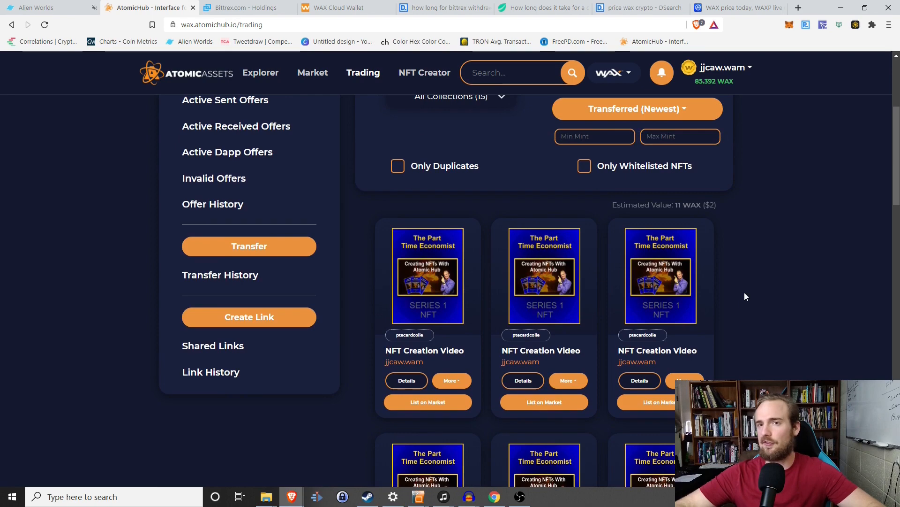
mouse_move(724, 303)
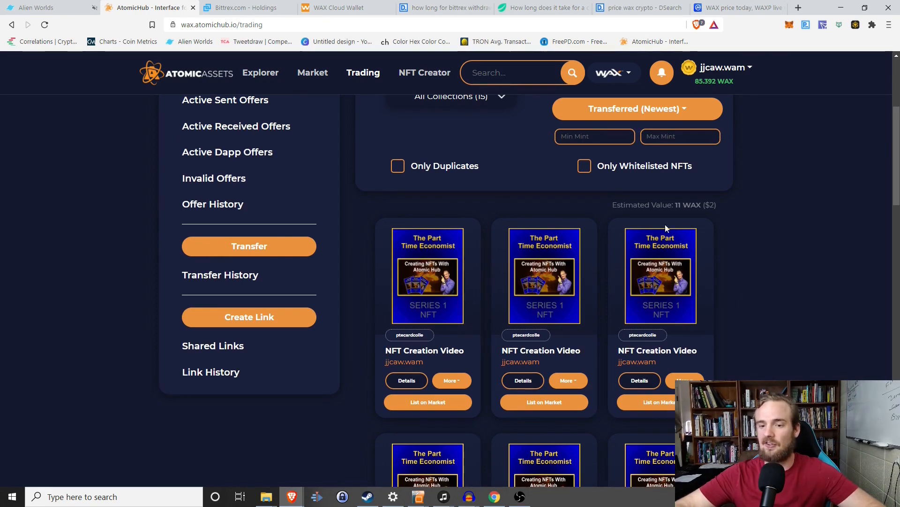
mouse_move(360, 251)
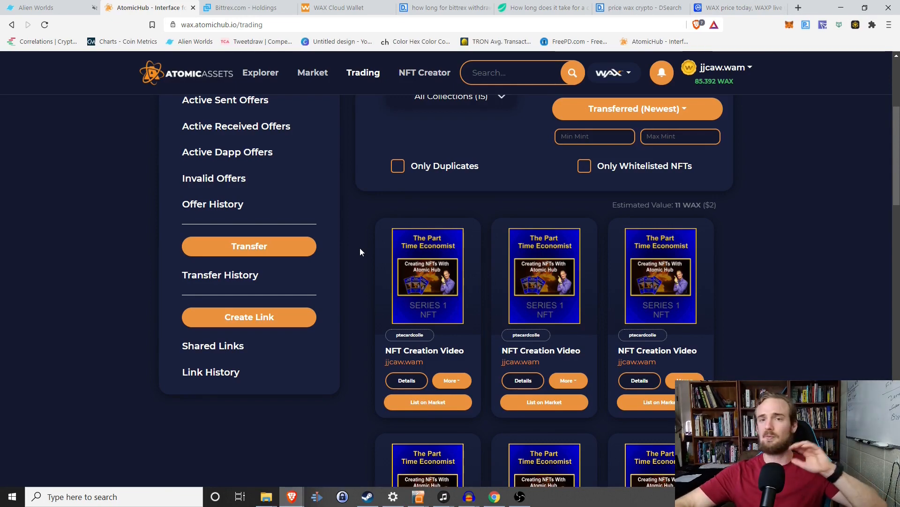
mouse_move(421, 289)
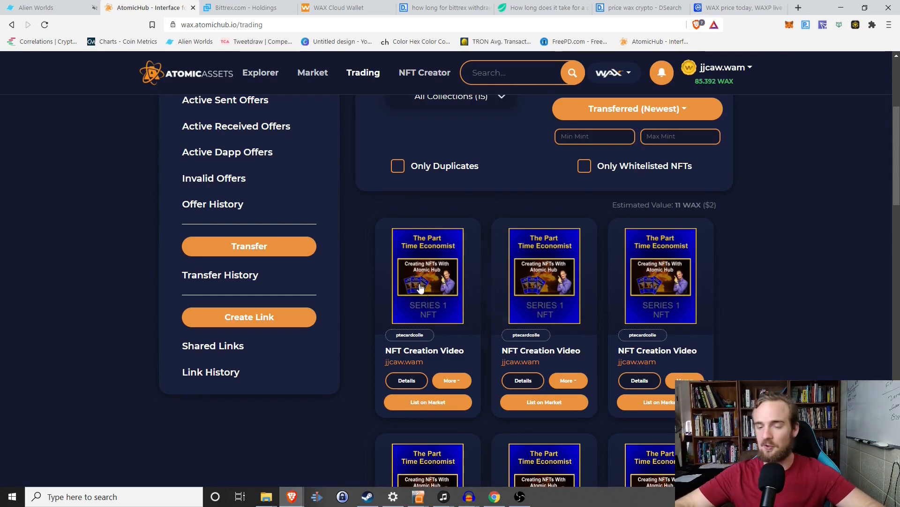
mouse_move(808, 235)
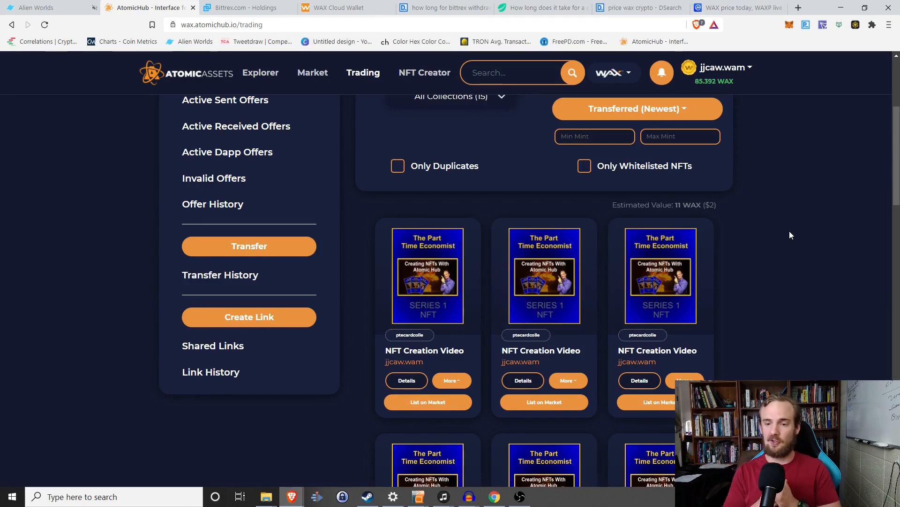
scroll("down", 3)
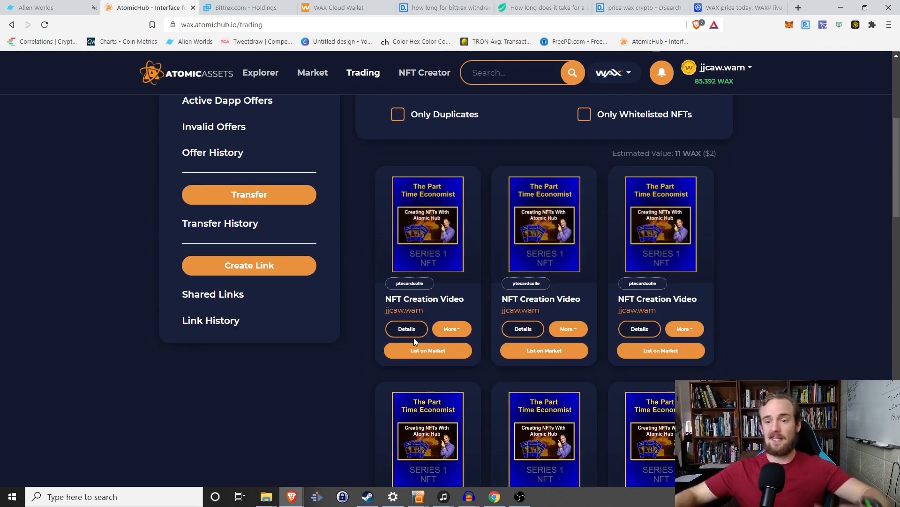
scroll("up", 3)
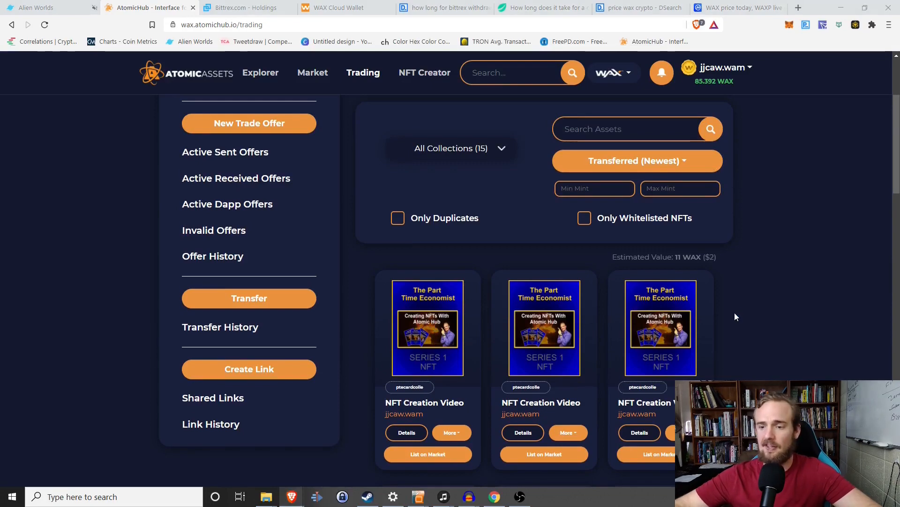
mouse_move(747, 302)
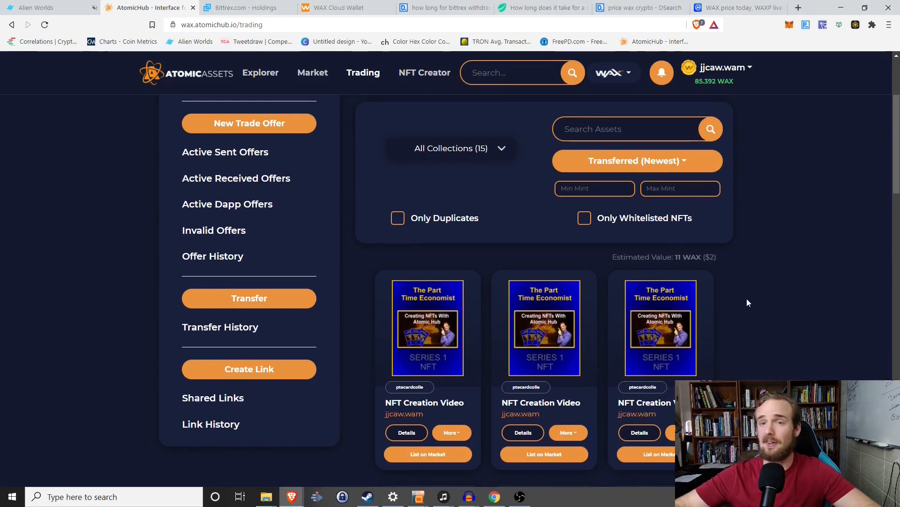